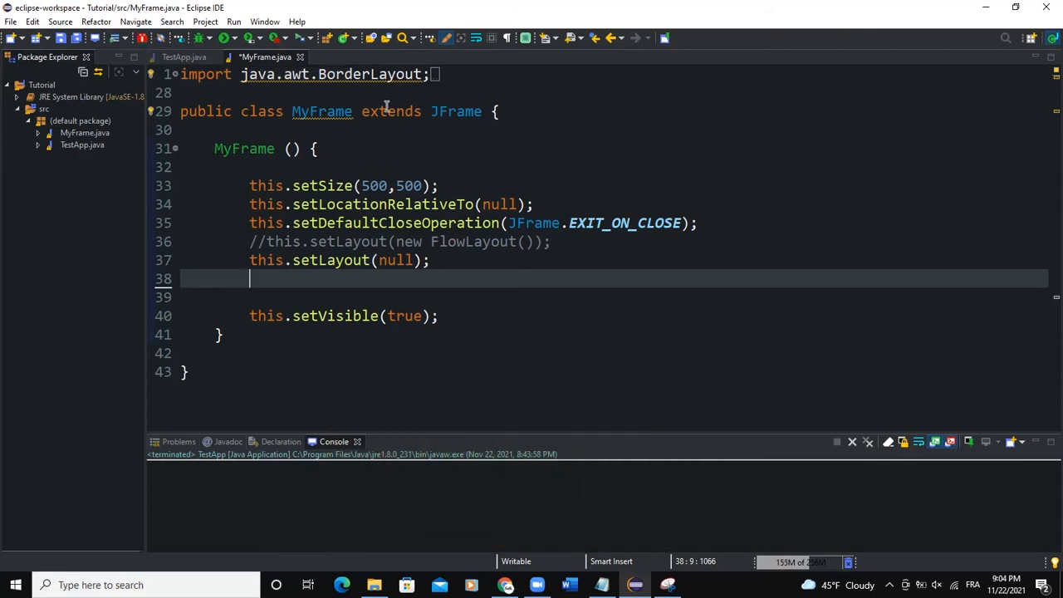
Step: Add an empty line in the MyFrame constructor below the null layout call
{"action": "left_click", "coordinate": [178, 57]}
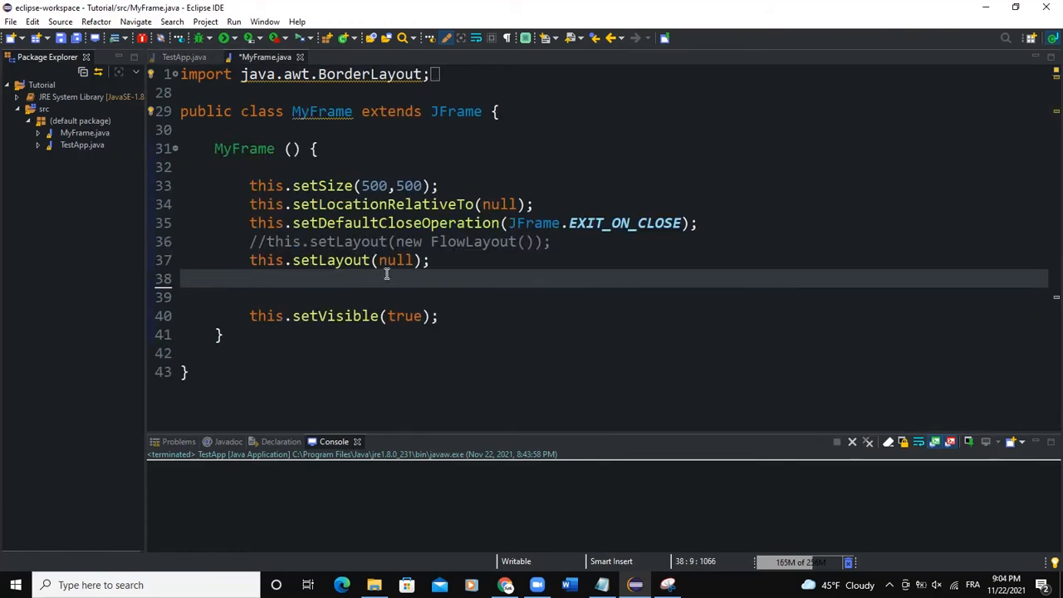
{"action": "mouse_move", "coordinate": [390, 276]}
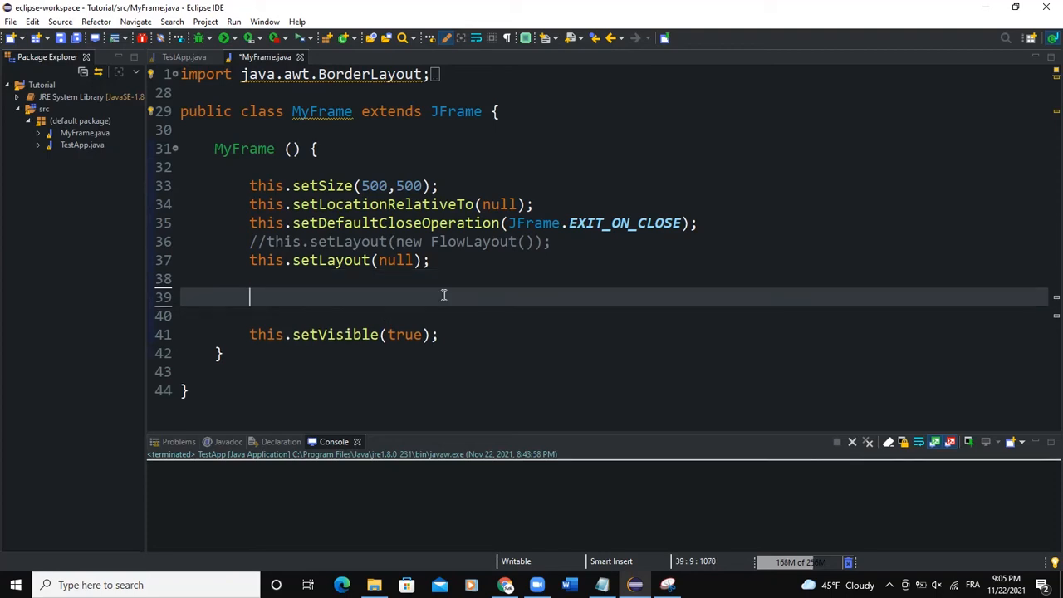
Step: Declare JLabel fields for "Username" and "Password" in the MyFrame constructor
{"action": "type", "text": "JLabel label = new J"}
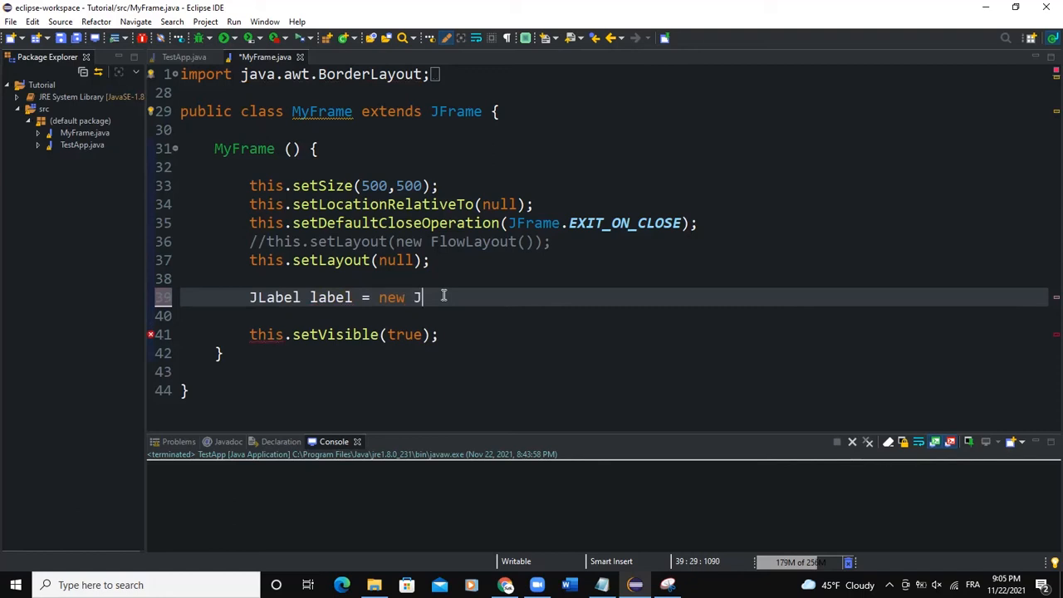
{"action": "type", "text": "Label()"}
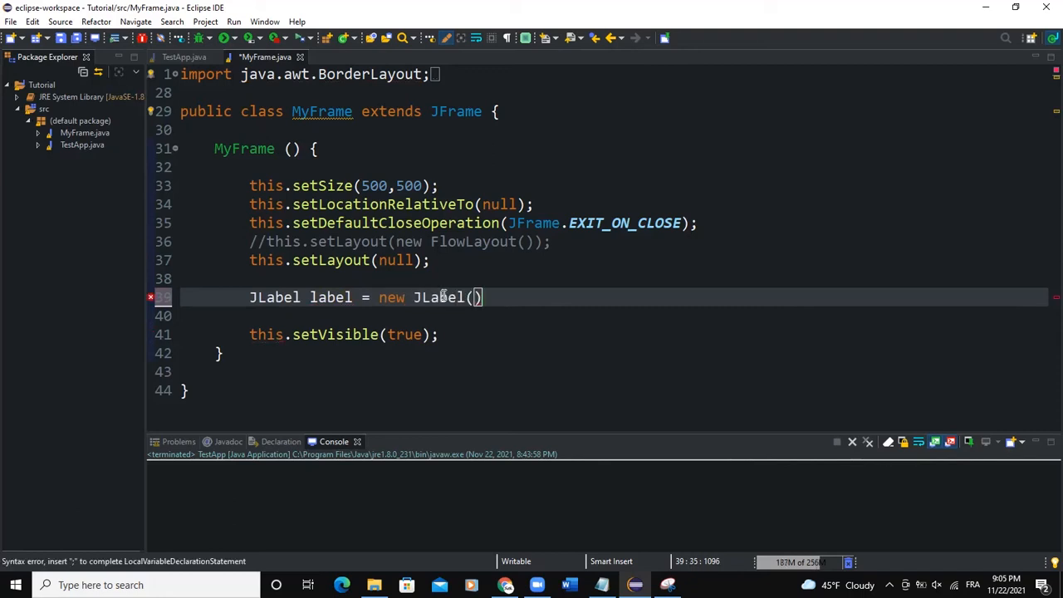
{"action": "type", "text": "\"Username\");"}
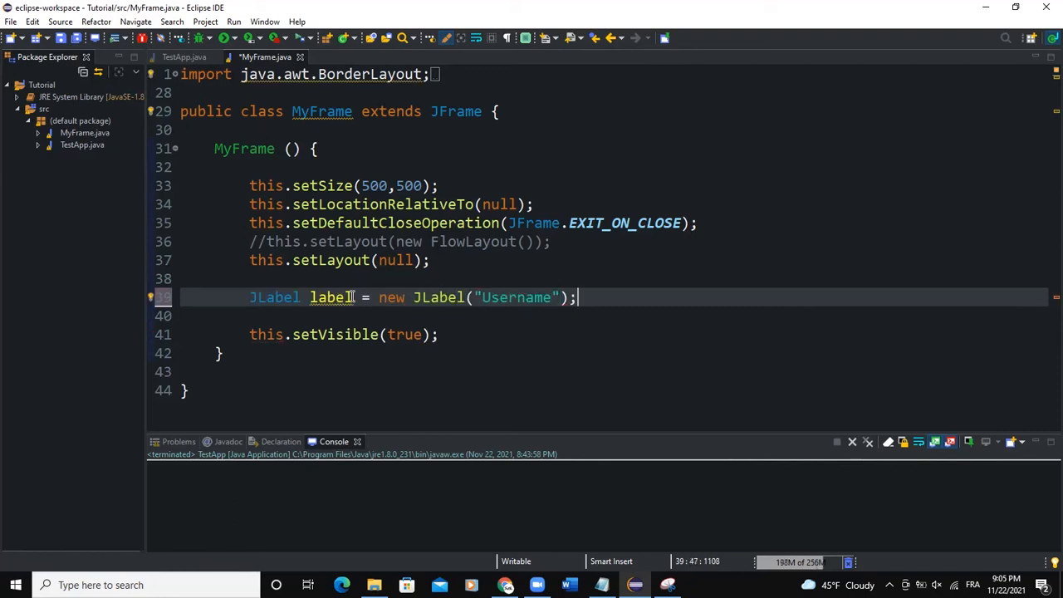
{"action": "type", "text": "J"}
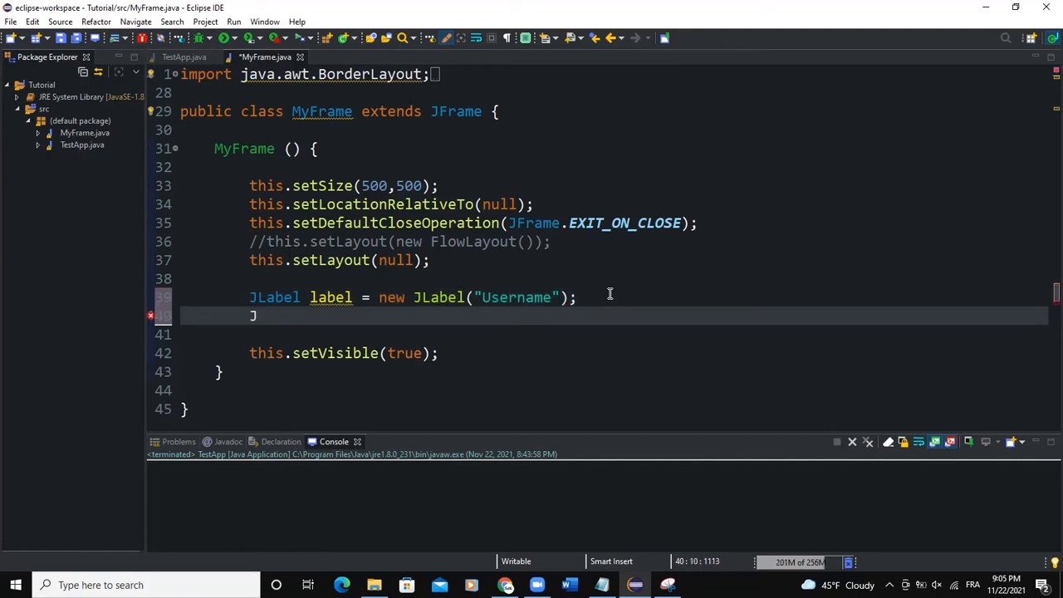
{"action": "type", "text": "Label pa"}
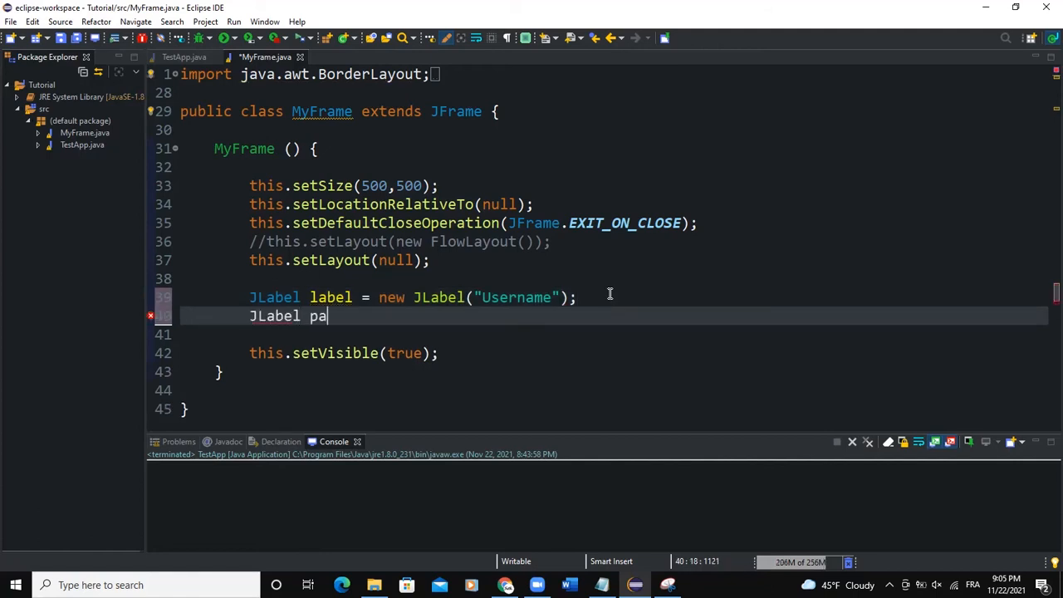
{"action": "type", "text": "ssword = new JL"}
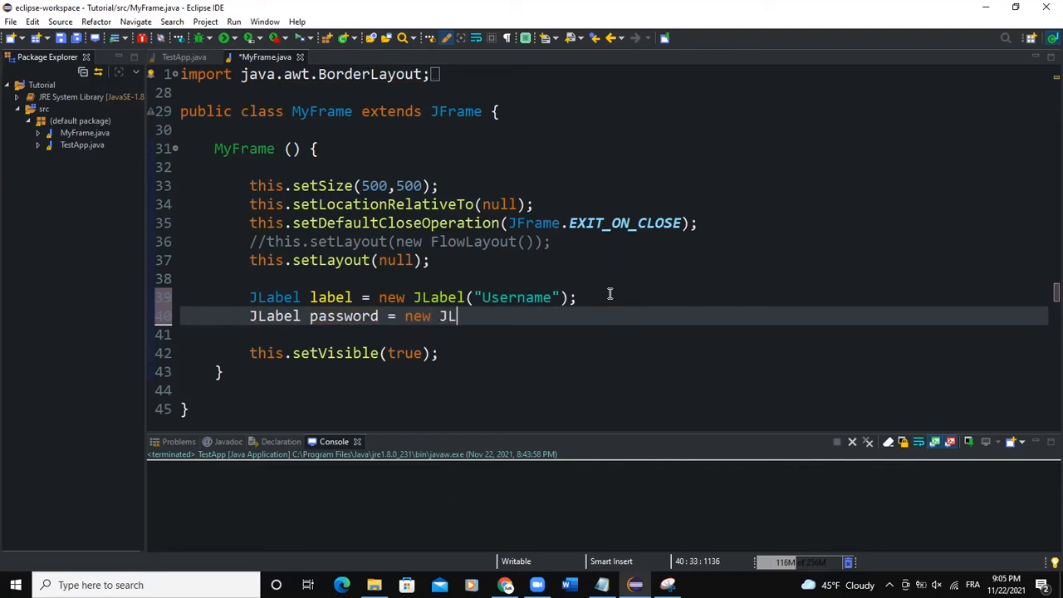
{"action": "type", "text": "abel(\"Password\");"}
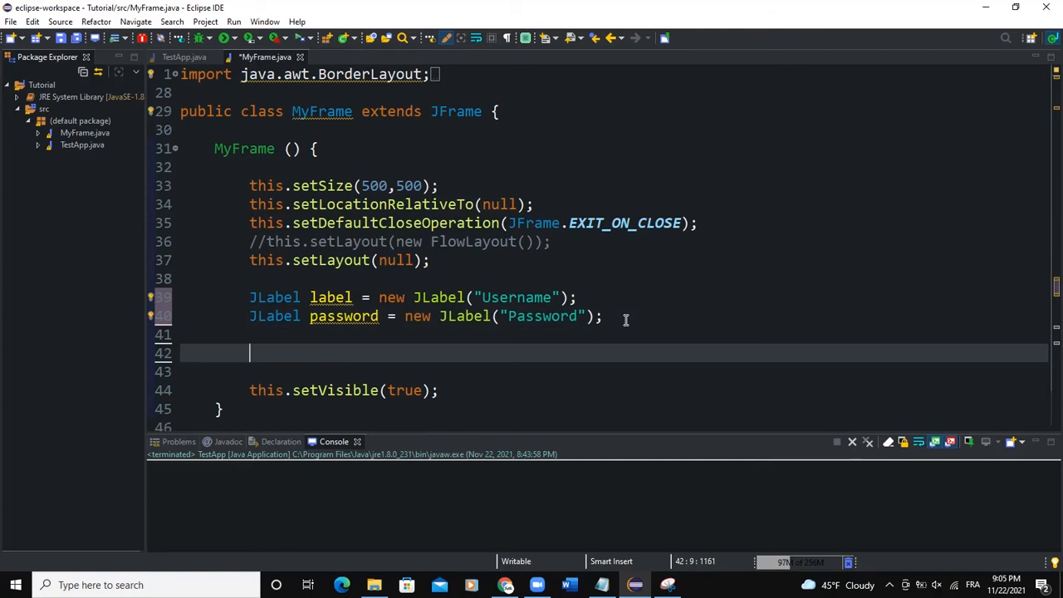
Step: Declare a JTextField textfield and a JPasswordField passwordfield, importing JTextField
{"action": "type", "text": "JTextfield textfield"}
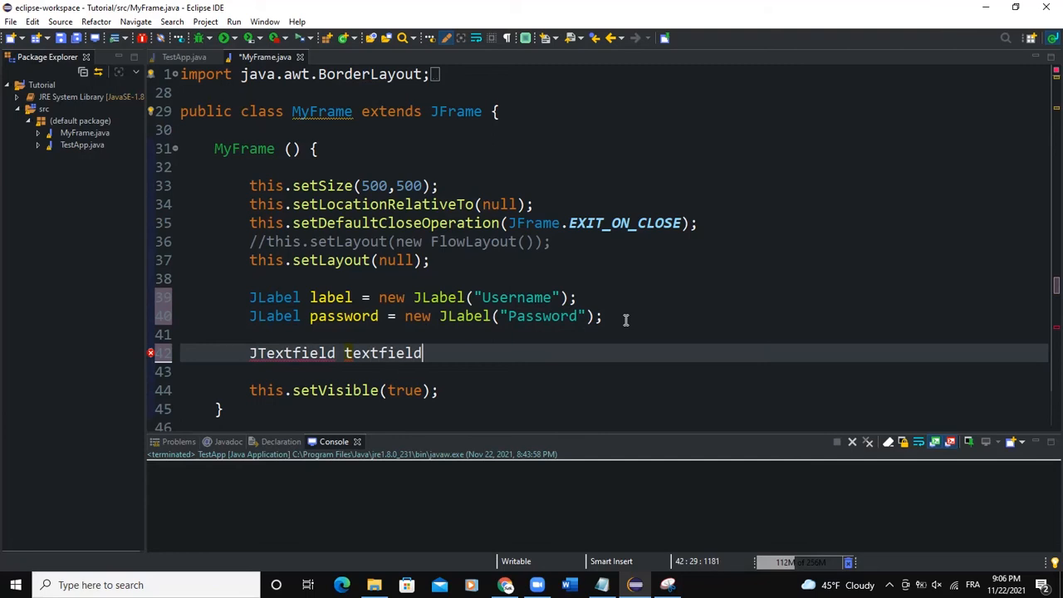
{"action": "type", "text": "1 = new J"}
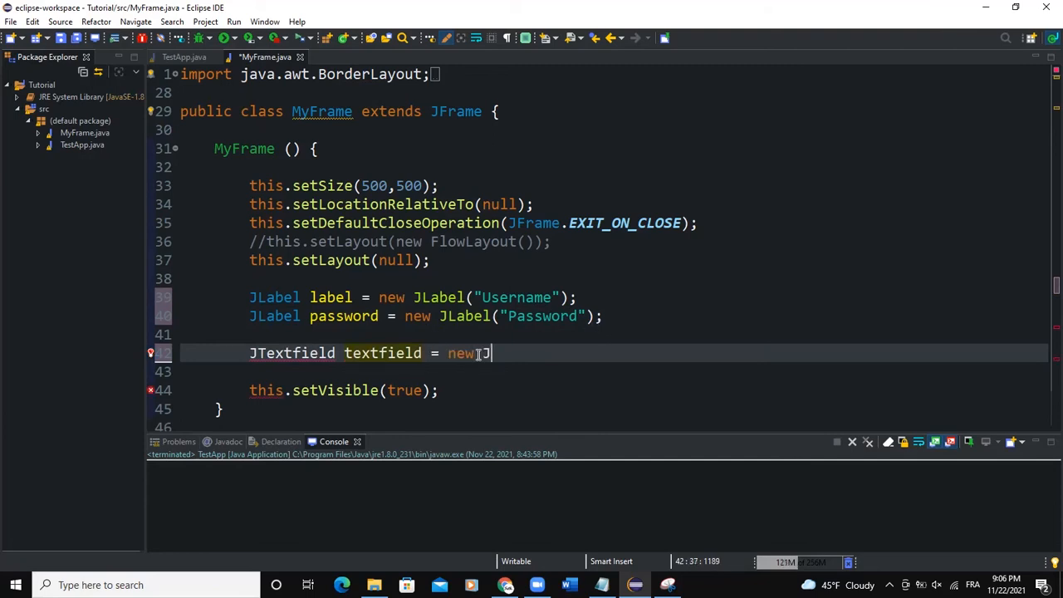
{"action": "type", "text": "TextField();"}
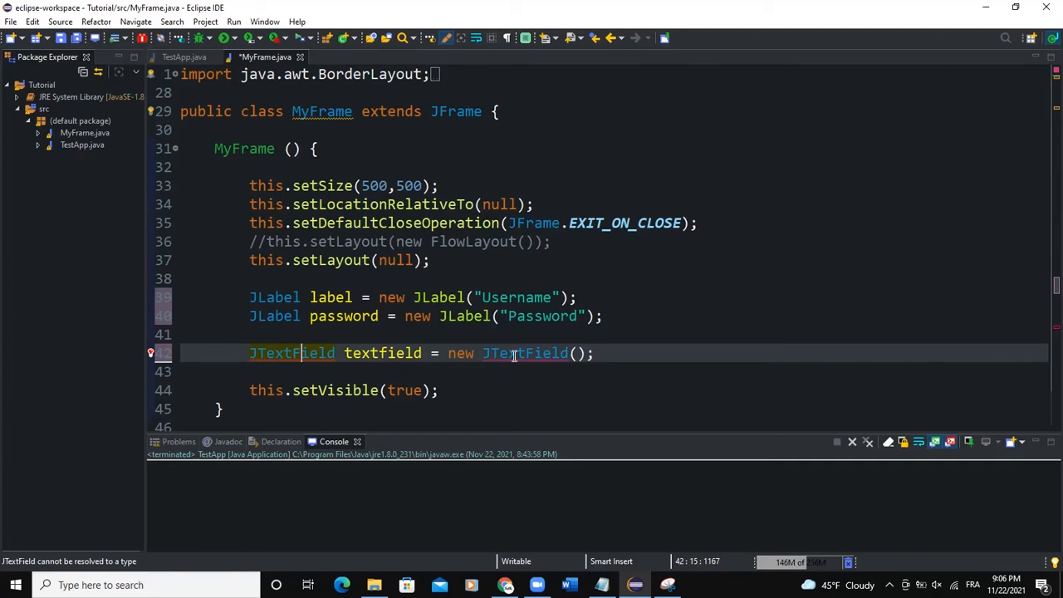
{"action": "key", "text": "Enter"}
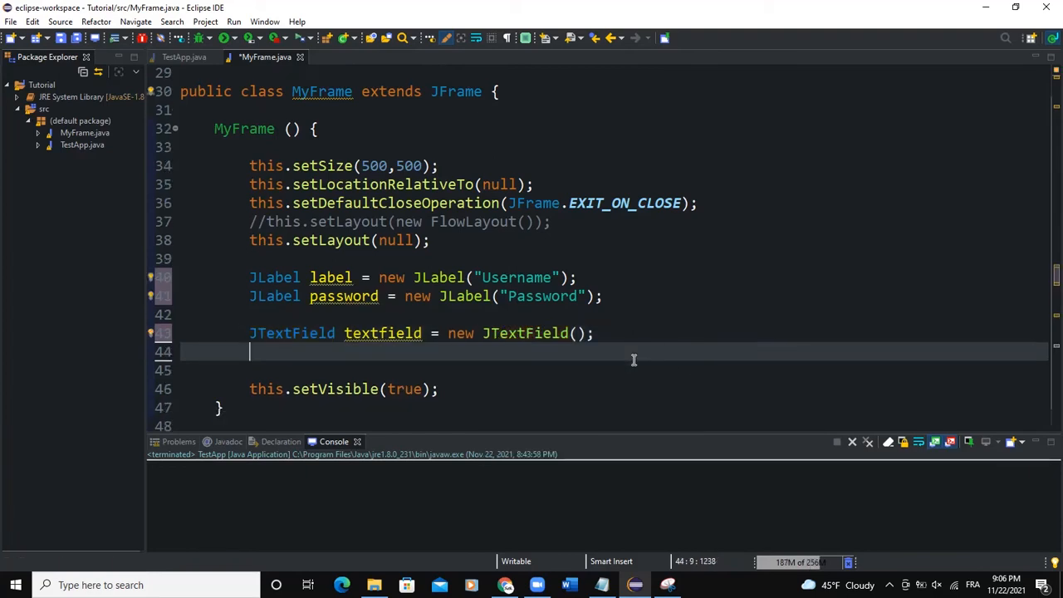
{"action": "type", "text": "J"}
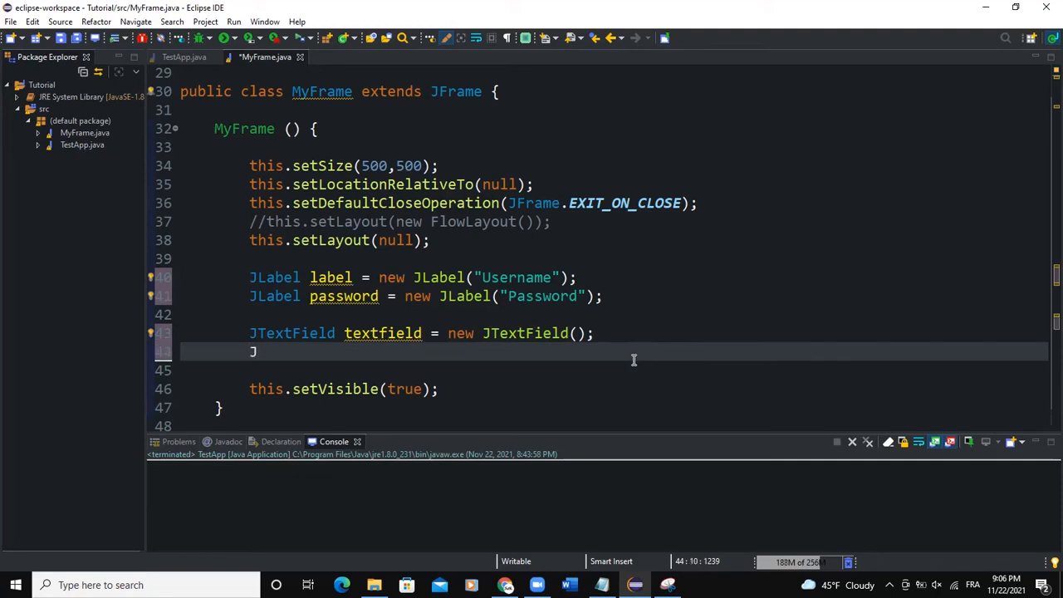
{"action": "type", "text": "PasswordField pass"}
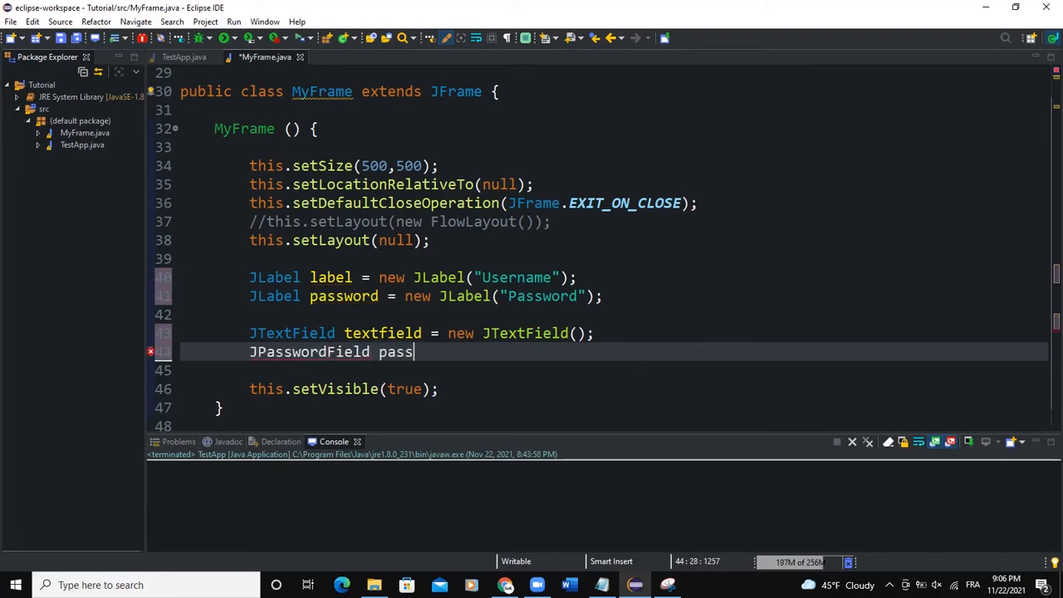
{"action": "type", "text": "wordfield"}
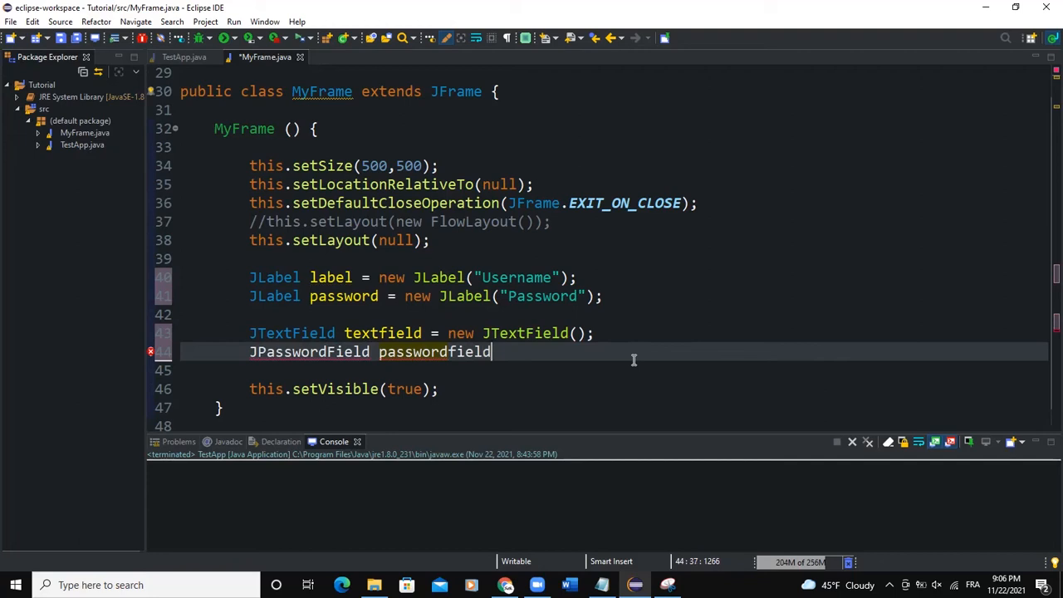
{"action": "type", "text": "= new JPasswordField();"}
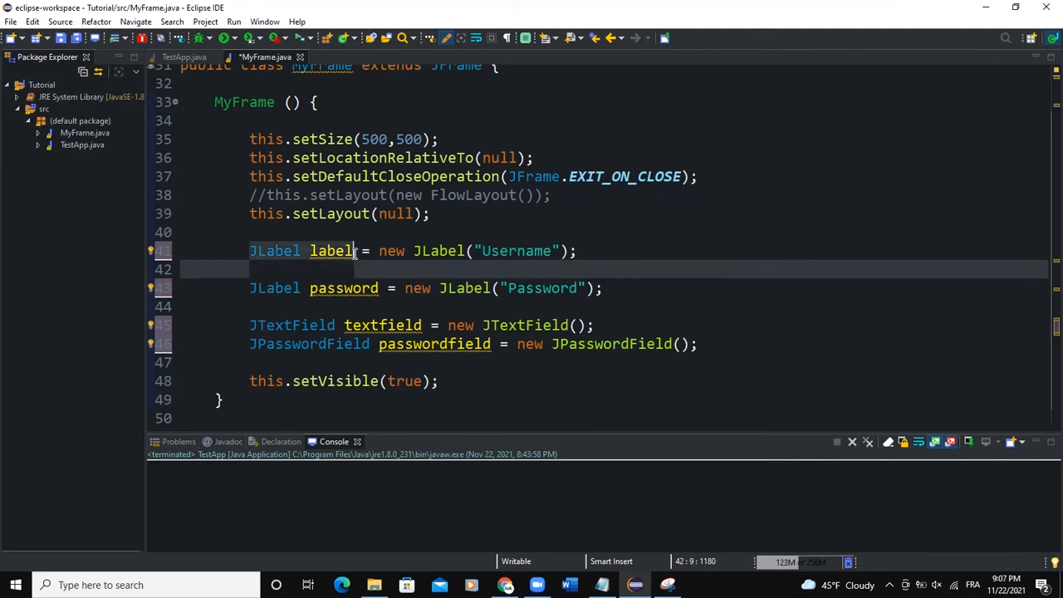
Step: Rename the label to username and add setBounds(…,100,50) calls for username, password, textfield and passwordfield
{"action": "type", "text": "username.setBounds(100);"}
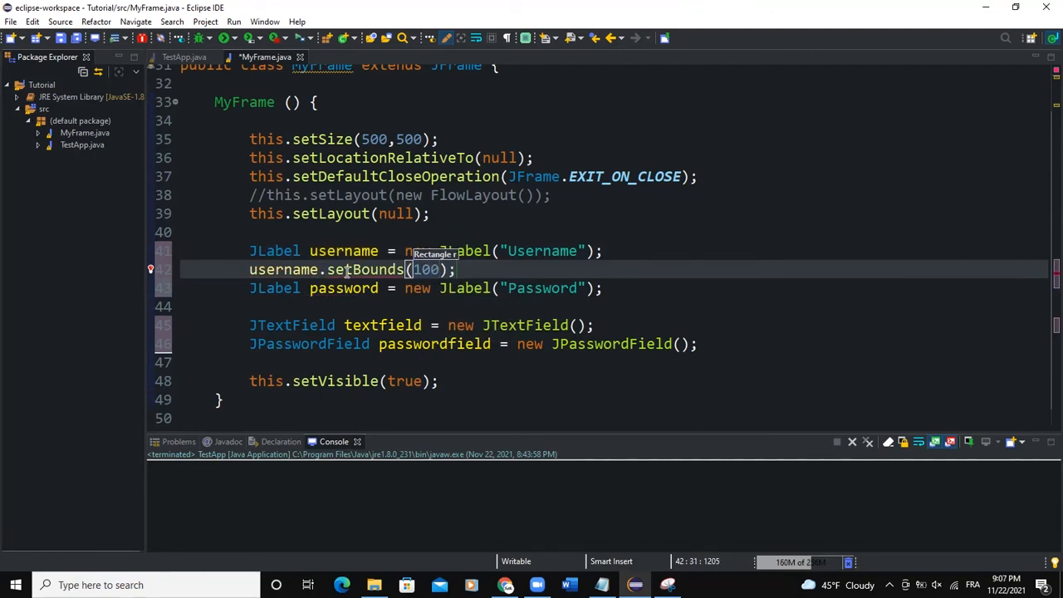
{"action": "type", "text": ",100,50"}
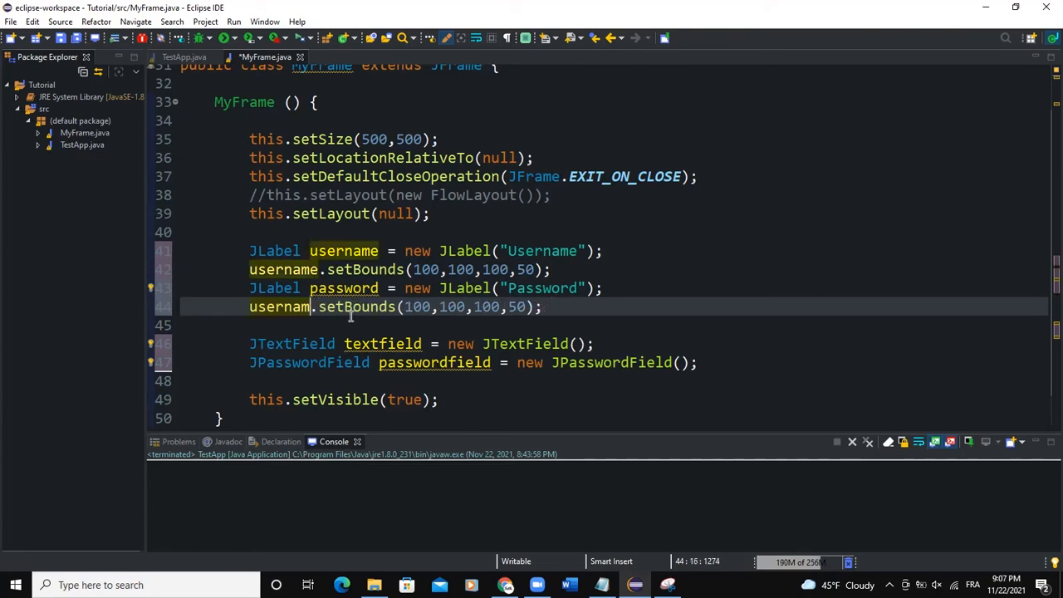
{"action": "type", "text": "password"}
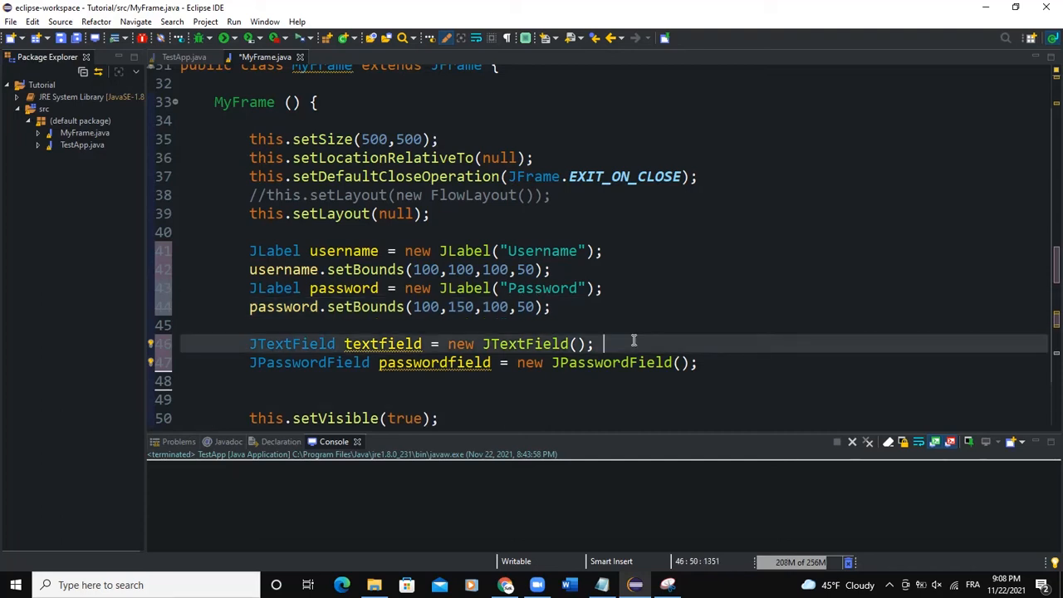
{"action": "type", "text": "username.setBounds(100,100,100,50);"}
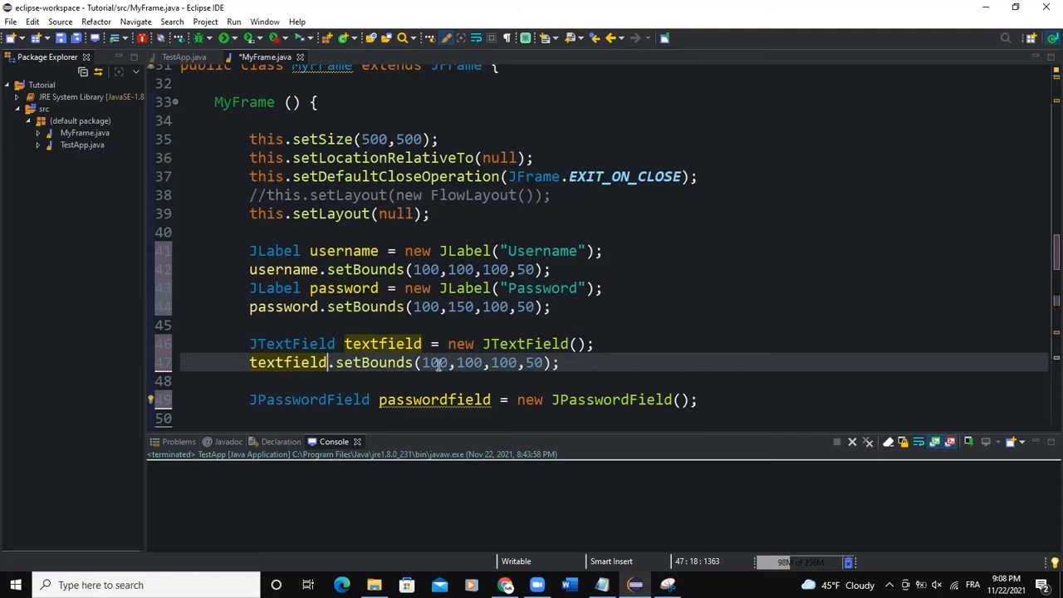
{"action": "type", "text": "200"}
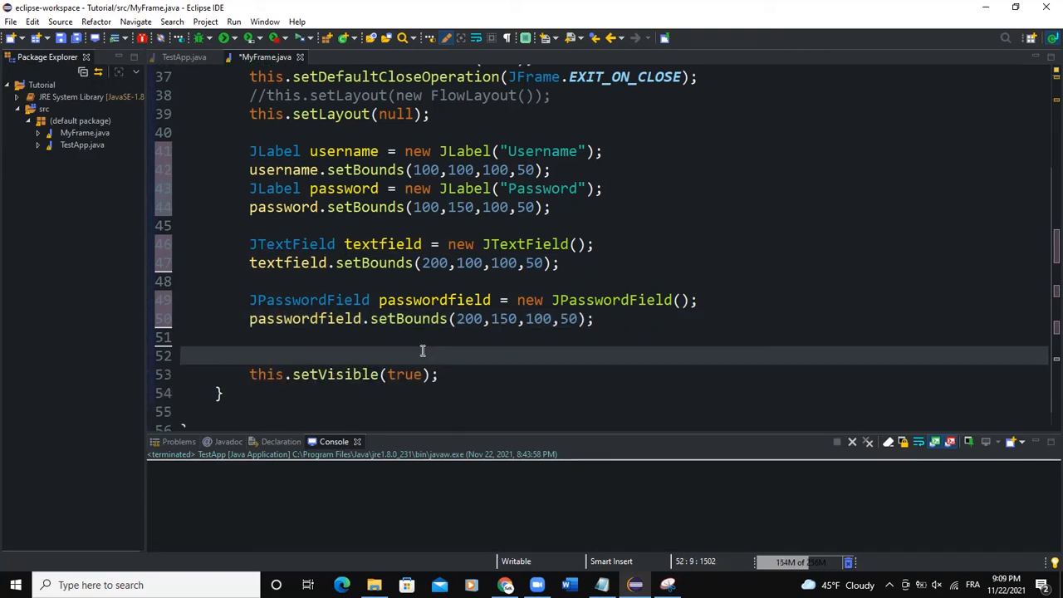
Step: Add username, password, textfield and passwordfield to the frame with this.add(...)
{"action": "type", "text": "this.add"}
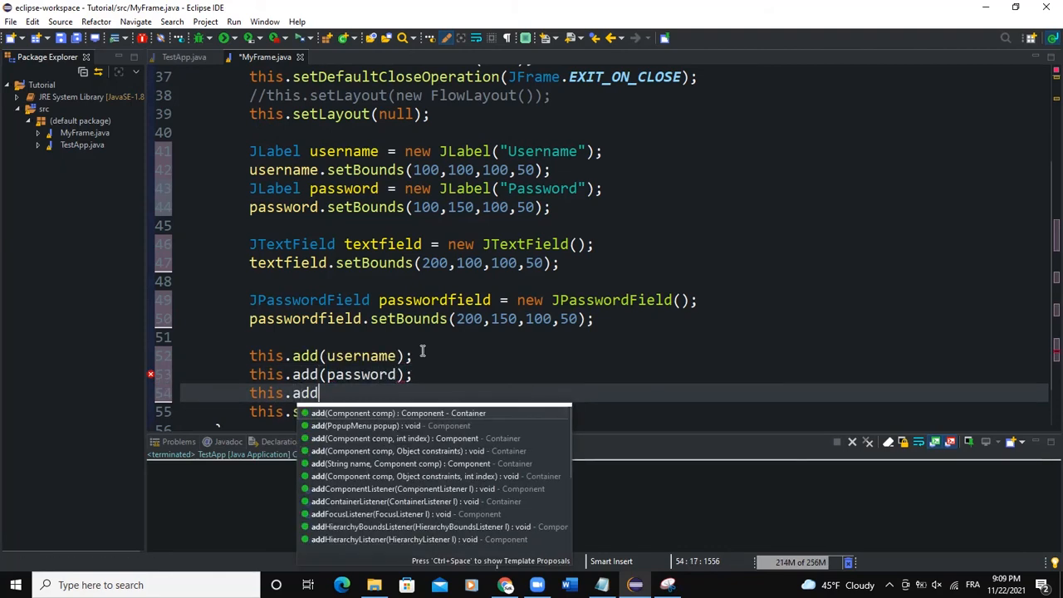
{"action": "type", "text": "(textfield);"}
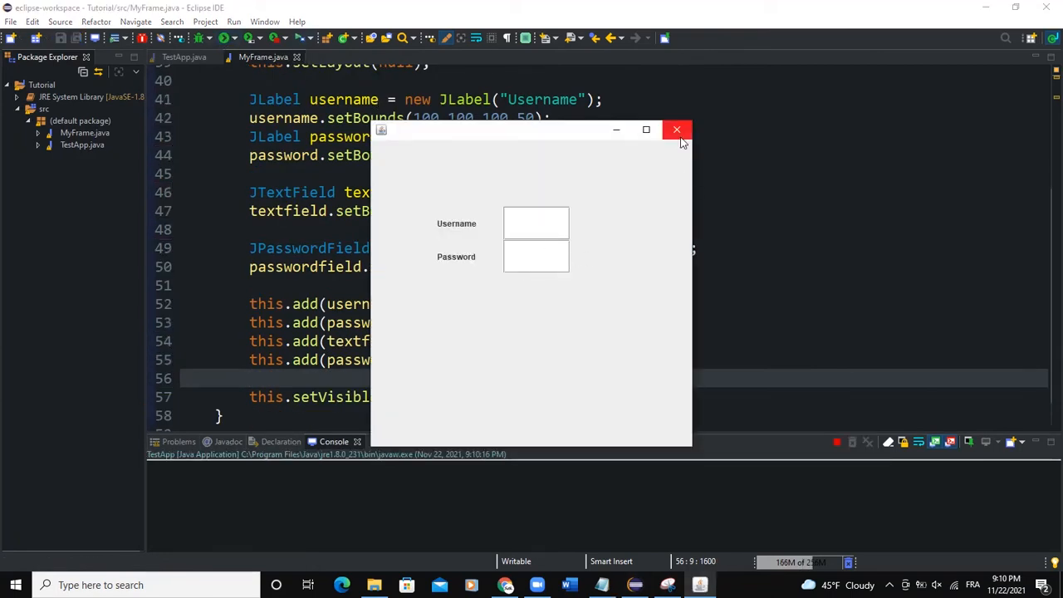
Step: Close the running login window to return to the code
{"action": "left_click", "coordinate": [676, 130]}
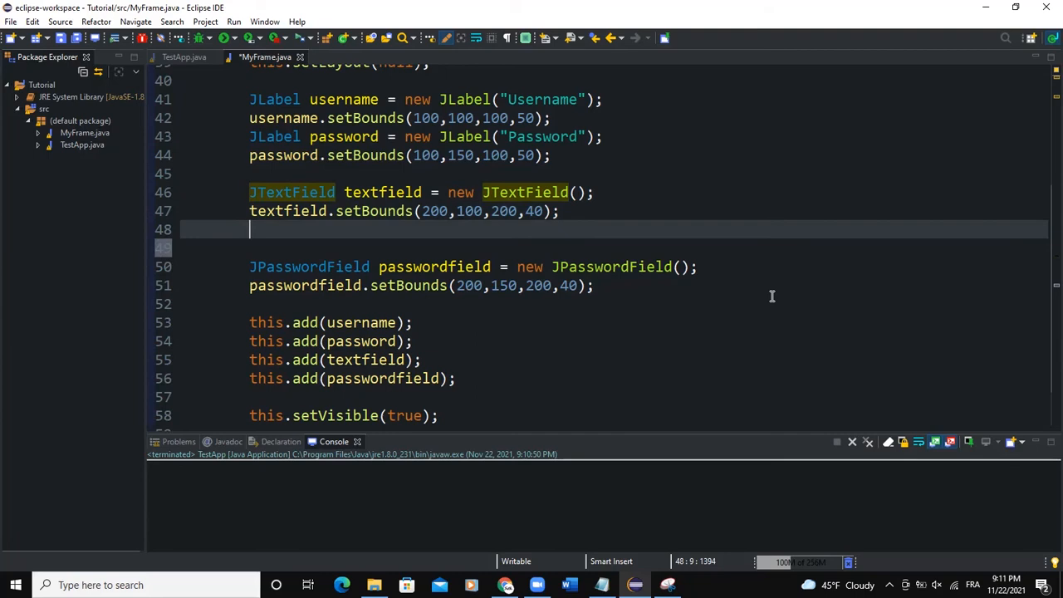
Step: Set textfield's tooltip text to "Enter your username here"
{"action": "type", "text": "textfield"}
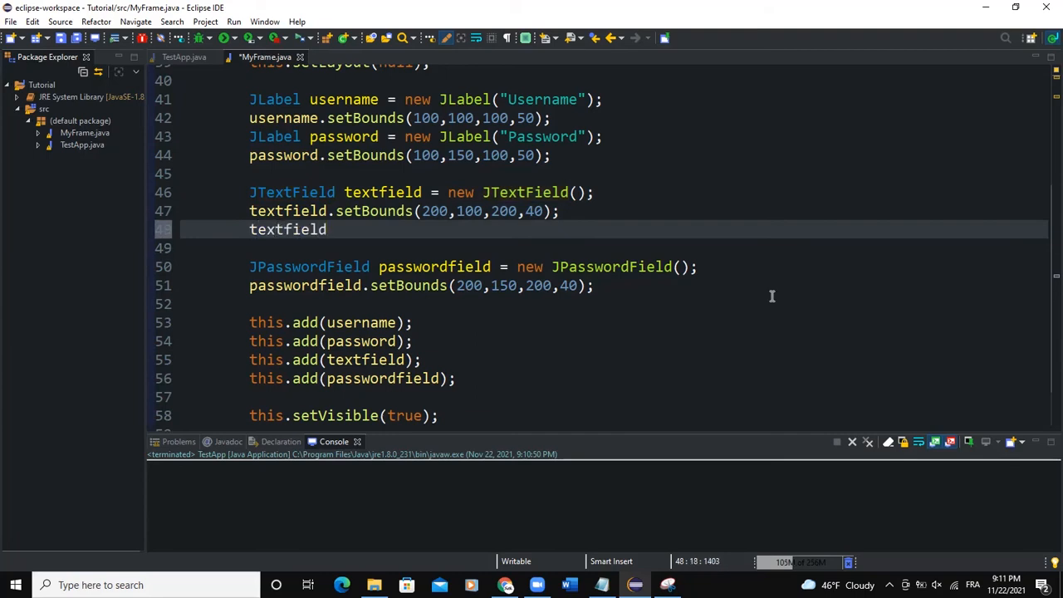
{"action": "type", "text": ".setToolTipText(\"Enter);"}
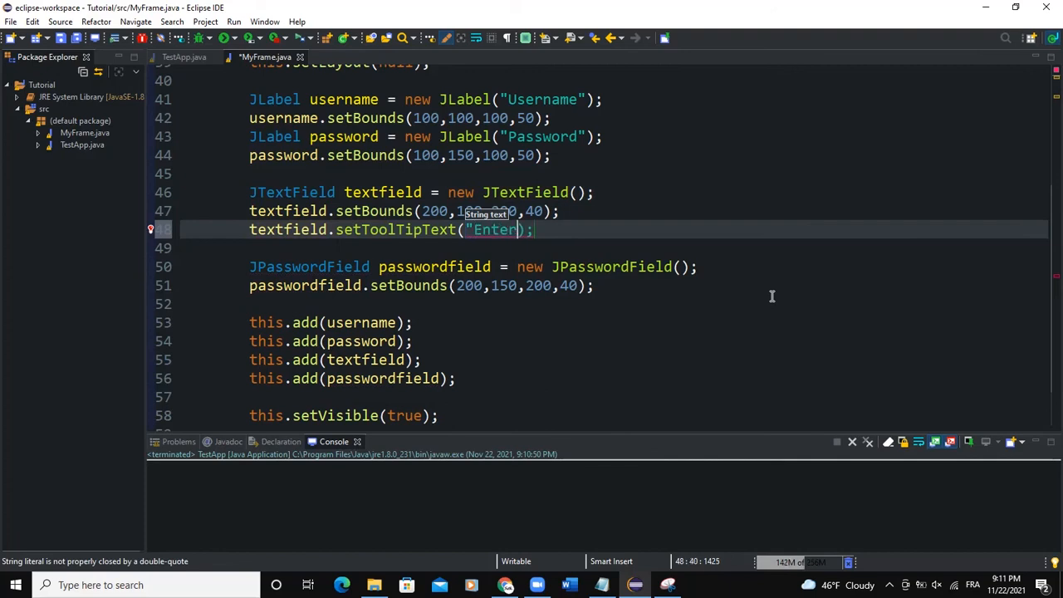
{"action": "type", "text": "your username here"}
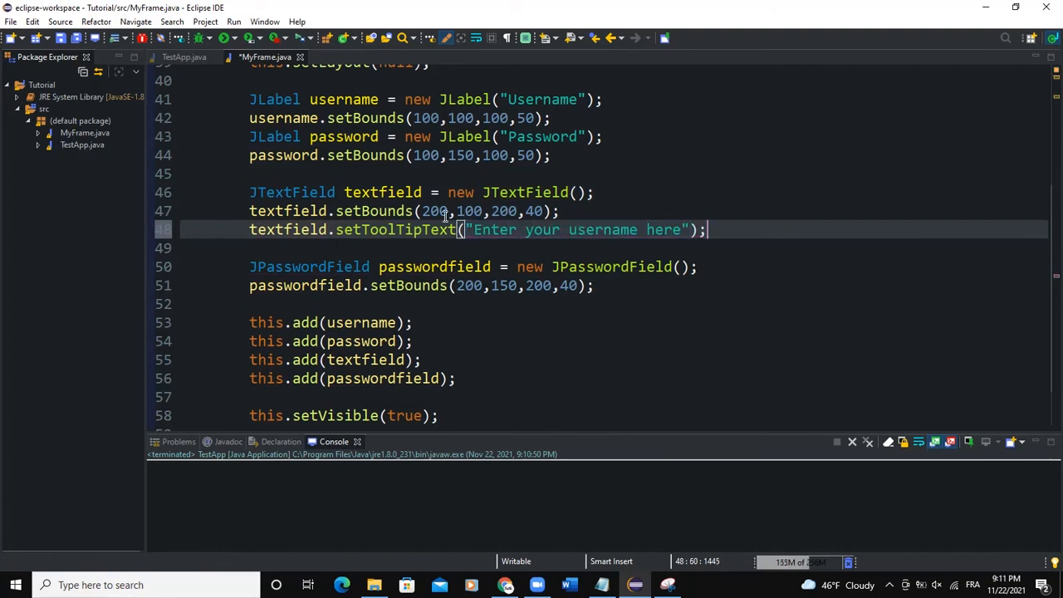
Step: Run the frame and hover the username field to see its tooltip
{"action": "left_click", "coordinate": [233, 21]}
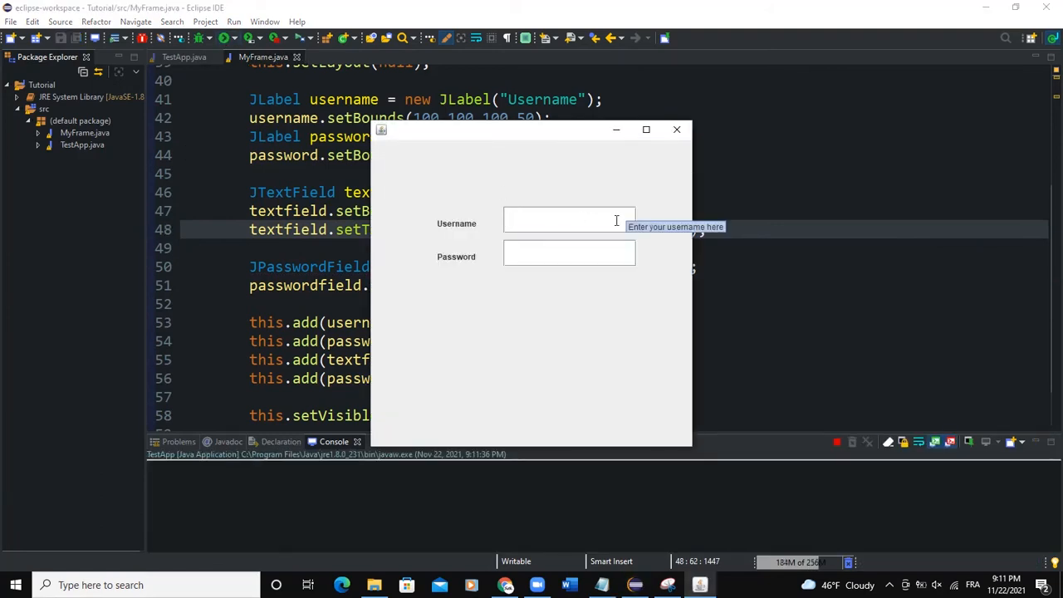
{"action": "left_click", "coordinate": [569, 223]}
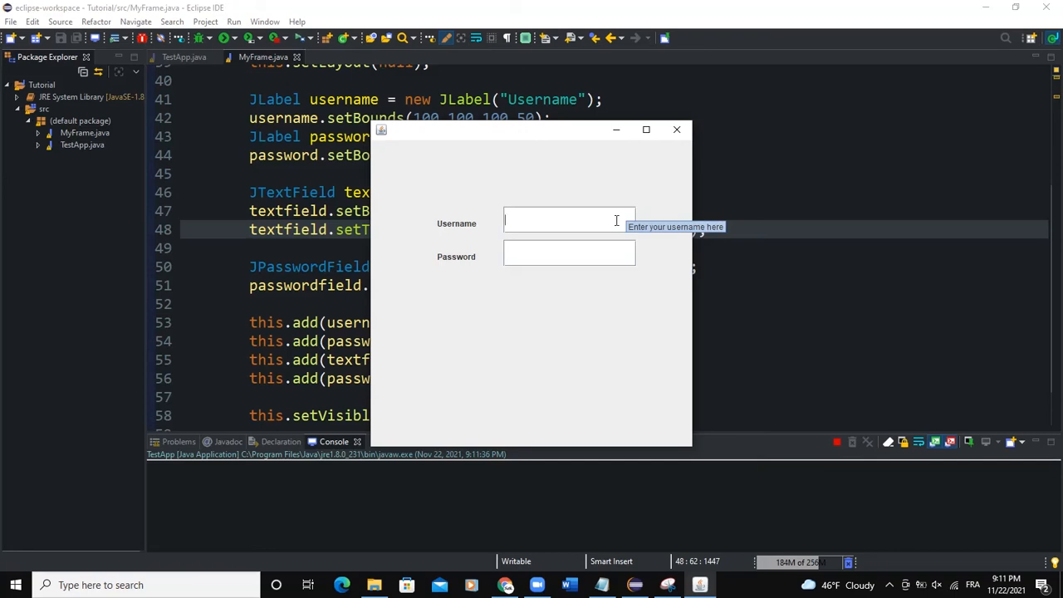
{"action": "mouse_move", "coordinate": [569, 184]}
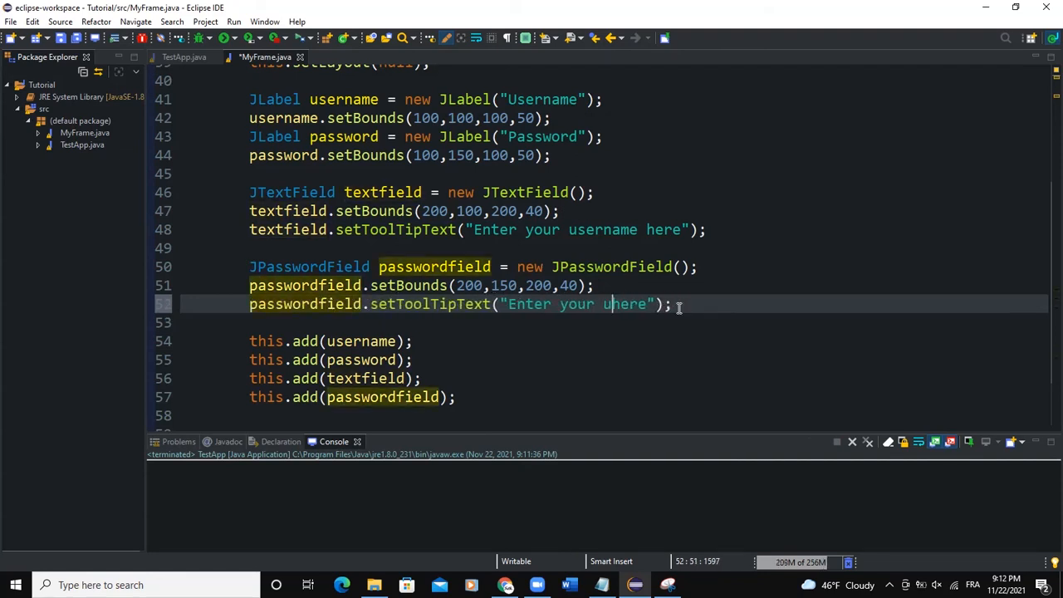
Step: Set passwordfield's tooltip to "Enter your password here", verify it when run, and close the window
{"action": "type", "text": "password"}
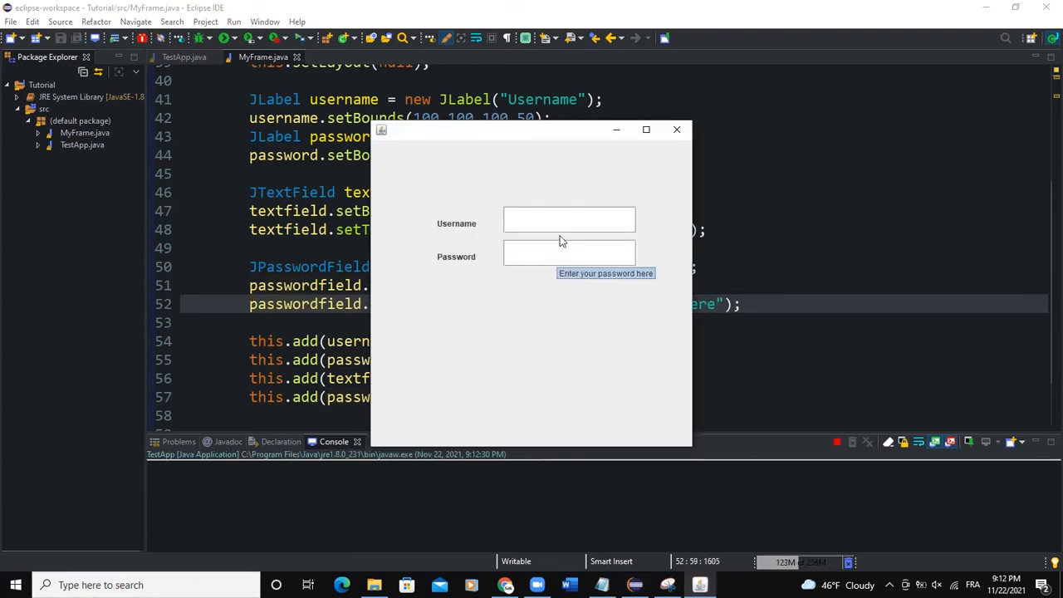
{"action": "left_click", "coordinate": [676, 129]}
{"action": "type", "text": "username.setToolTipText(\"This is the username label\");"}
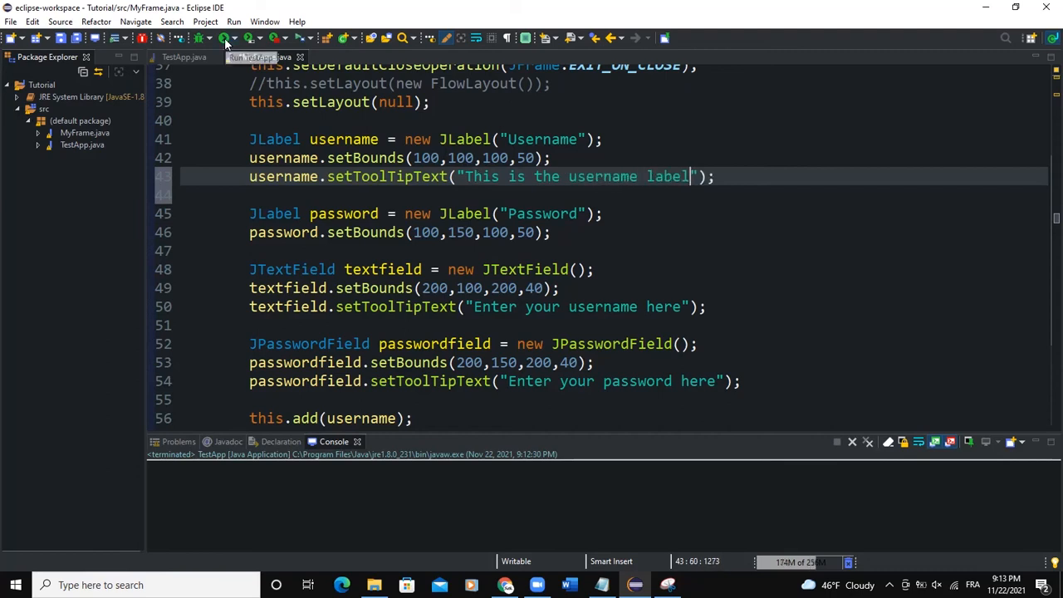
Step: Run the frame to check the Username label's "This is the username label" tooltip
{"action": "left_click", "coordinate": [233, 38]}
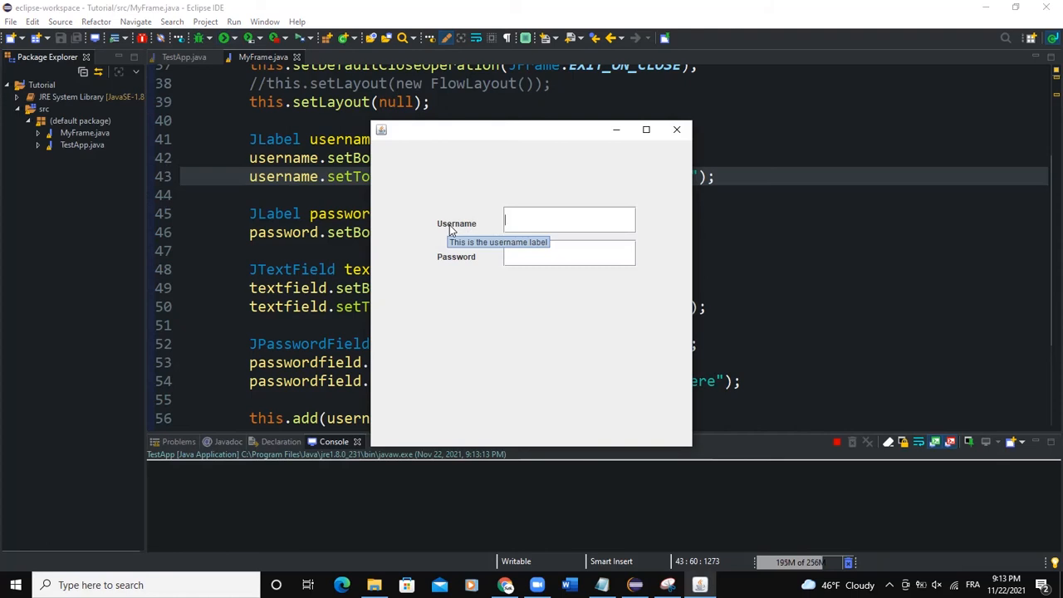
{"action": "mouse_move", "coordinate": [594, 166]}
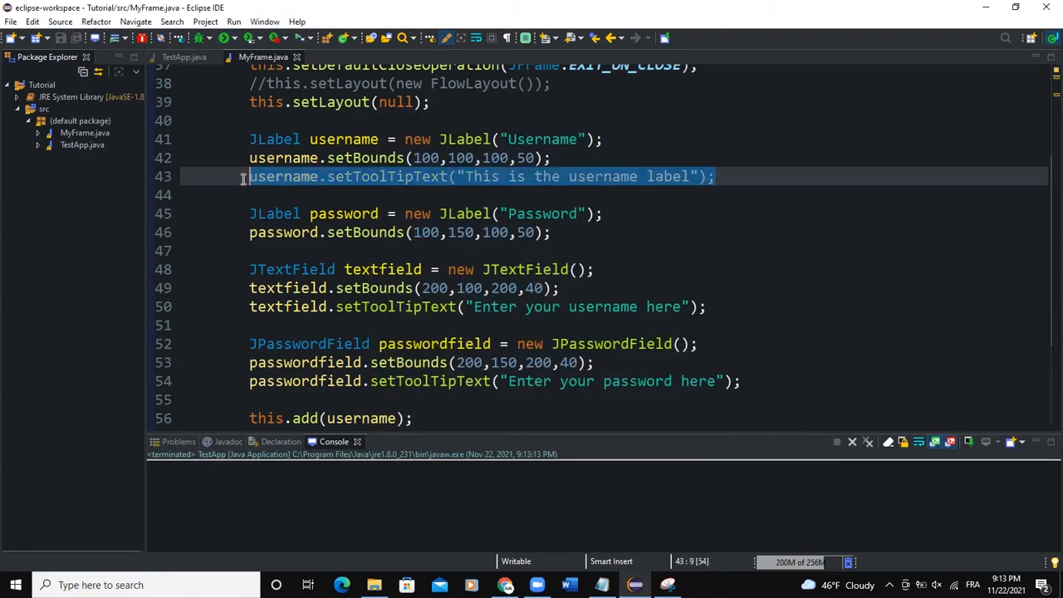
Step: Paste the tooltip line for the Password label as "This is the password label", verify it when run, and close the window
{"action": "left_click", "coordinate": [554, 232]}
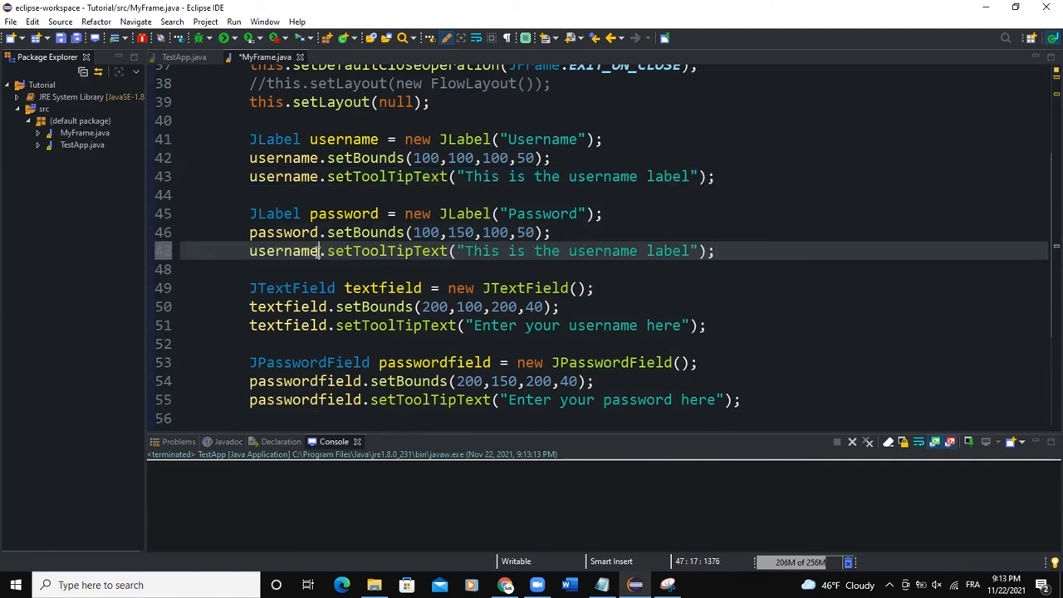
{"action": "type", "text": "password"}
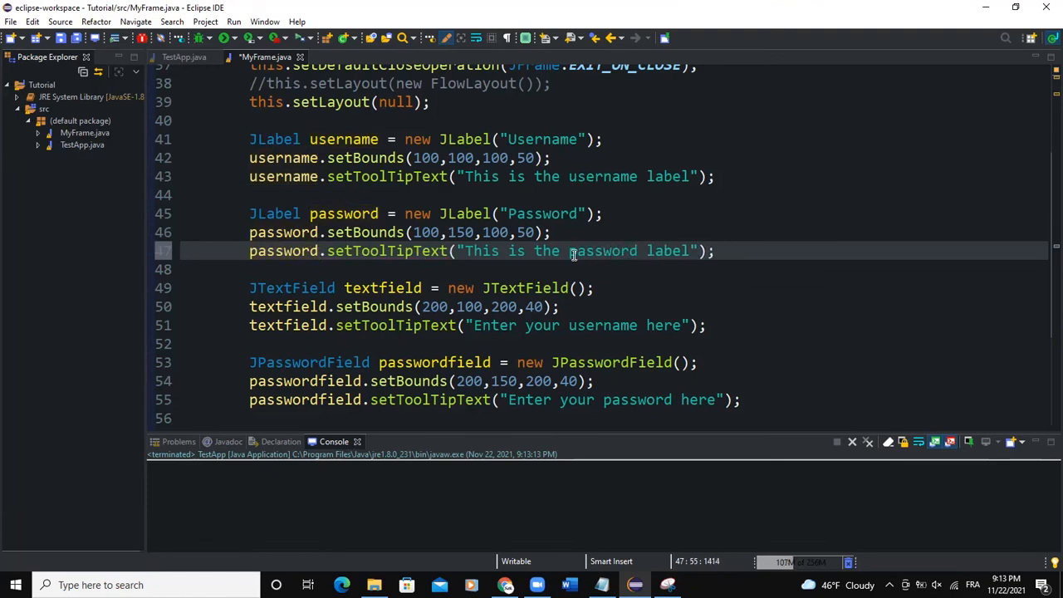
{"action": "left_click", "coordinate": [233, 38]}
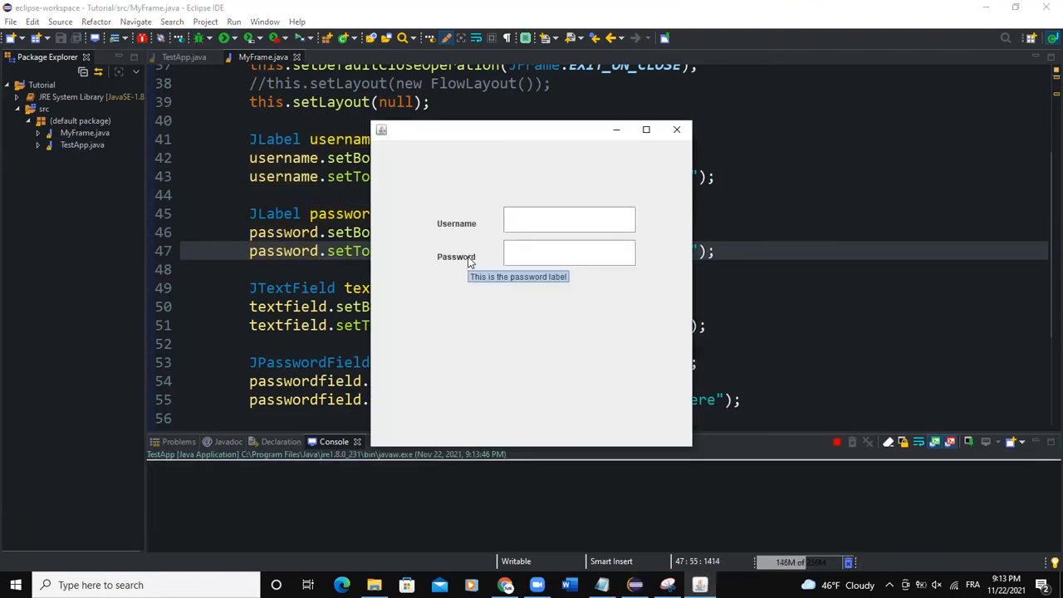
{"action": "left_click", "coordinate": [676, 130]}
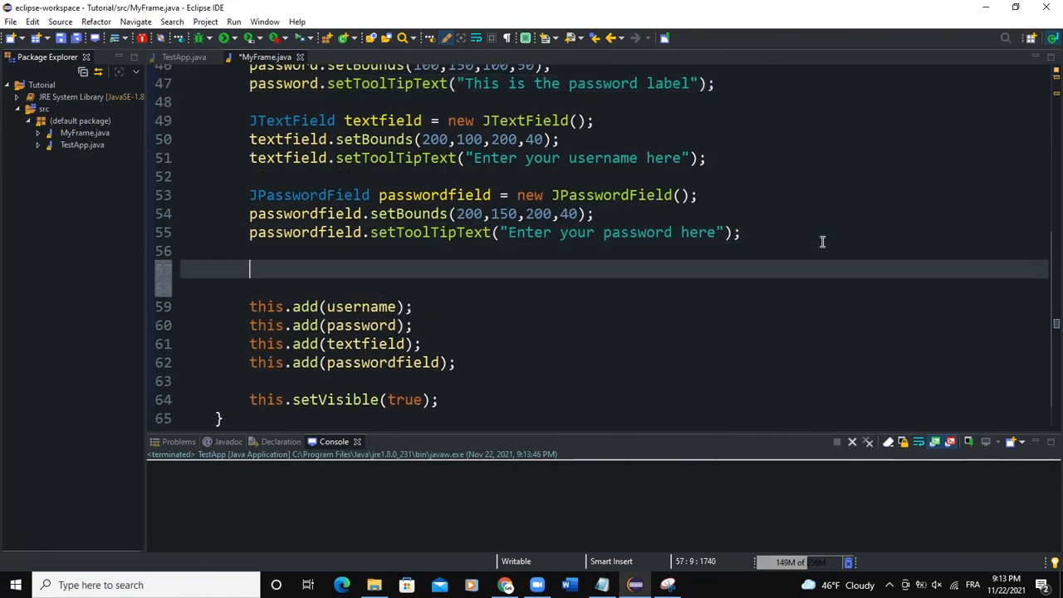
Step: Declare a "Sign in" JButton with bounds 200,200,200,50 and add it to the frame
{"action": "type", "text": "JBu"}
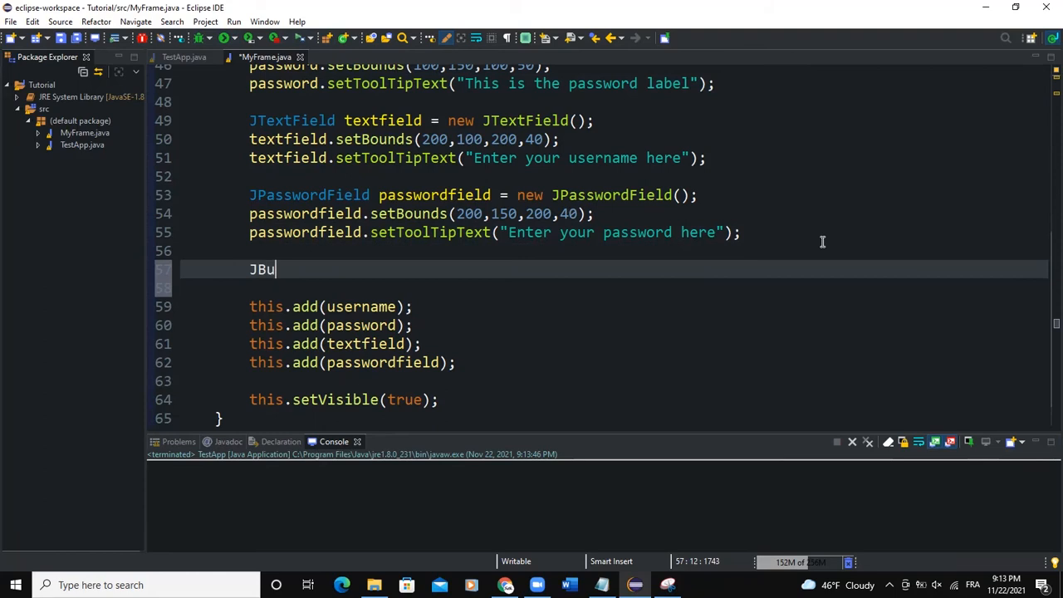
{"action": "type", "text": "tton btn ="}
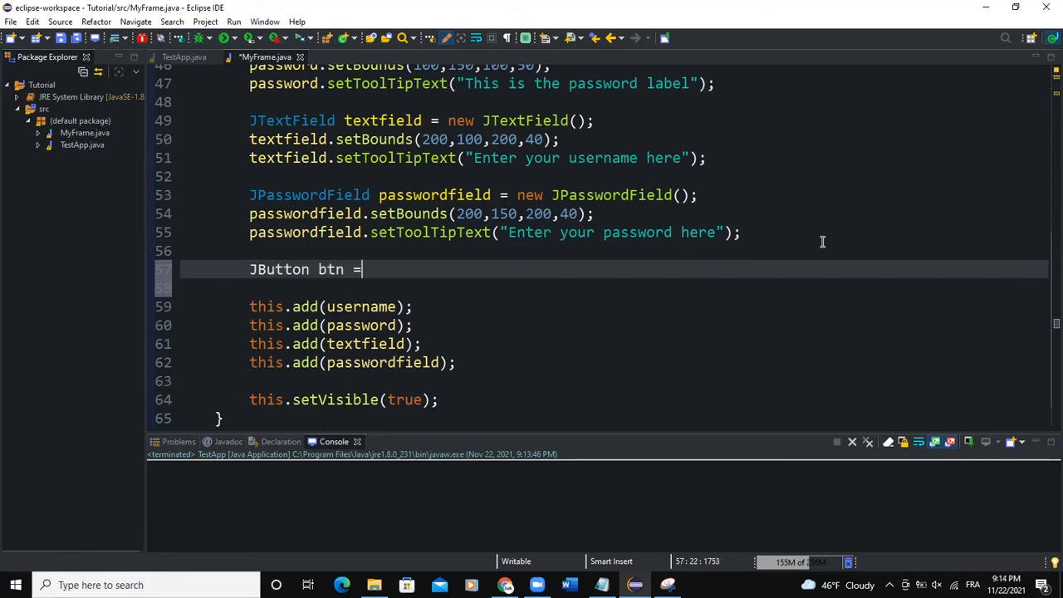
{"action": "type", "text": "new JButton"}
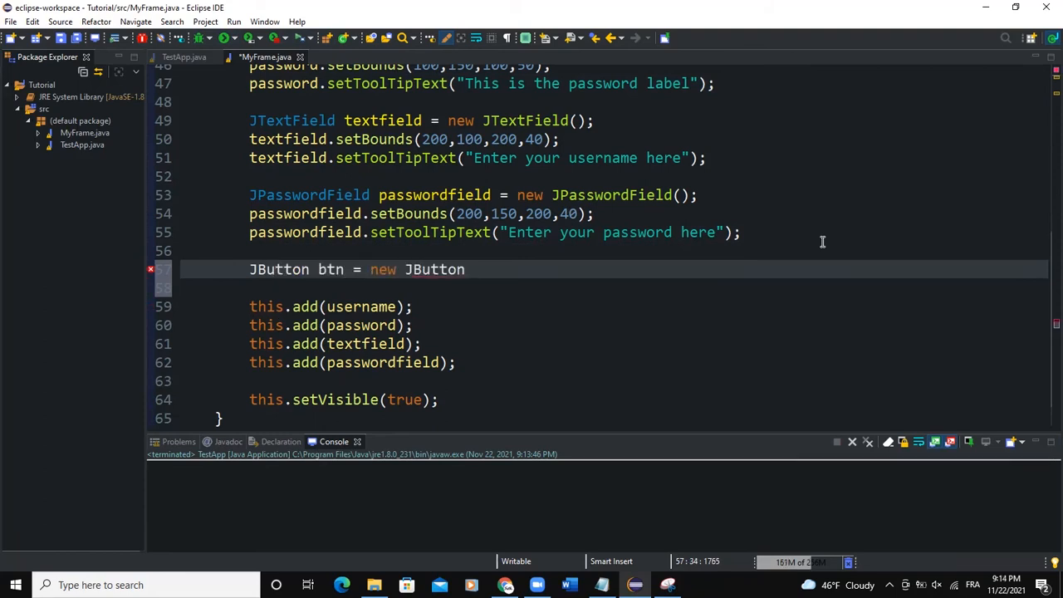
{"action": "type", "text": "(\"Sign in\");"}
{"action": "left_click", "coordinate": [614, 288]}
{"action": "type", "text": "btn."}
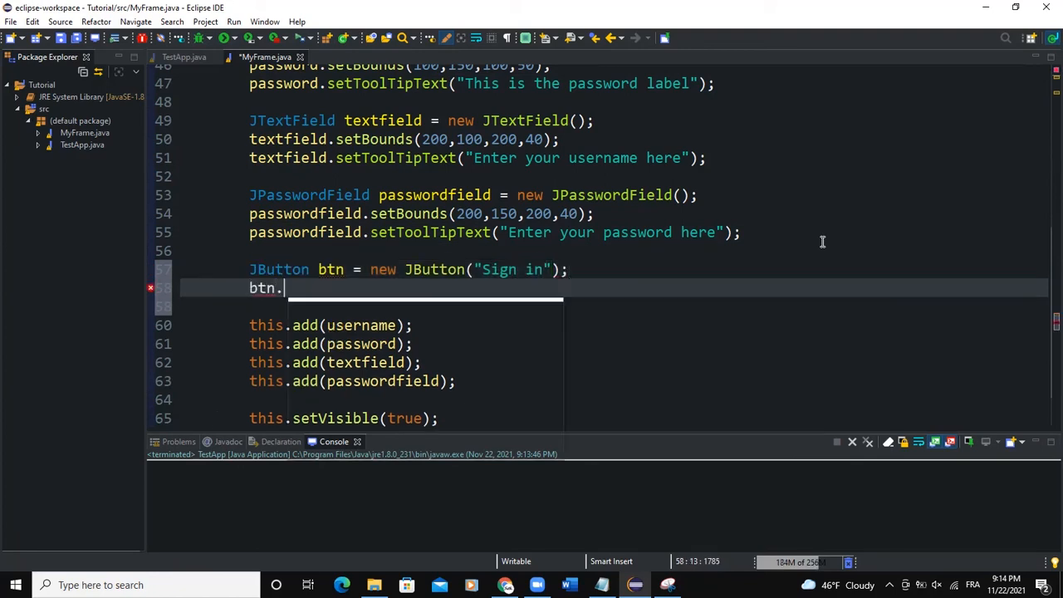
{"action": "type", "text": "setBounds(200,200,200,50);"}
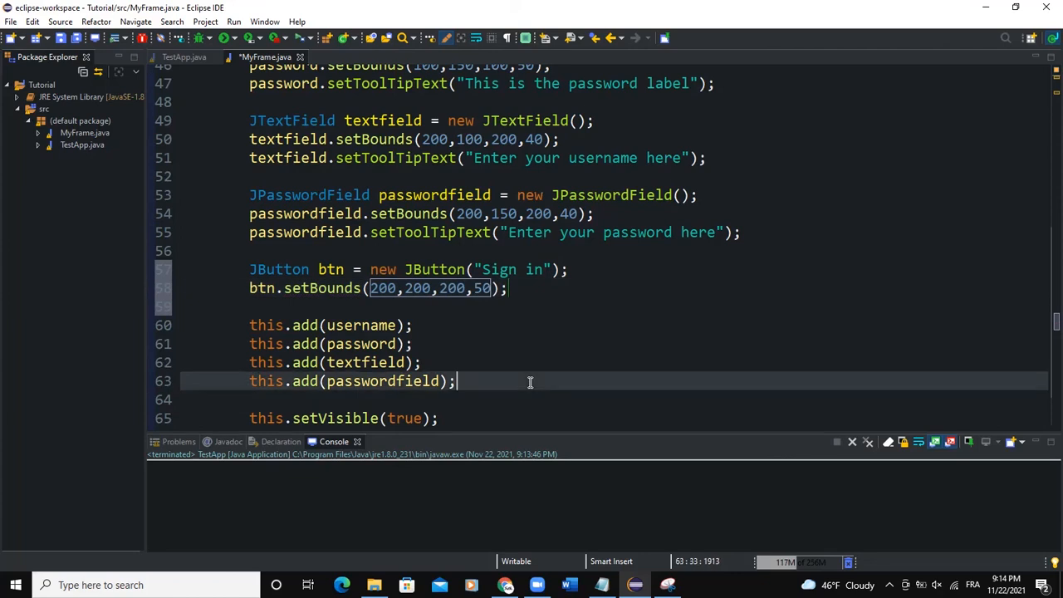
{"action": "type", "text": "this.add"}
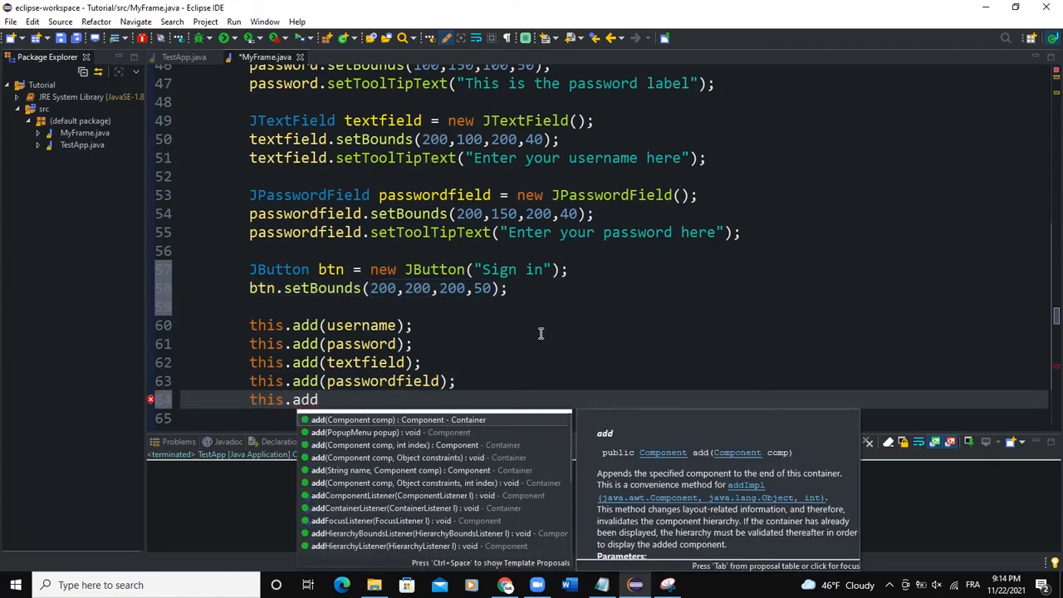
{"action": "type", "text": "(btn);"}
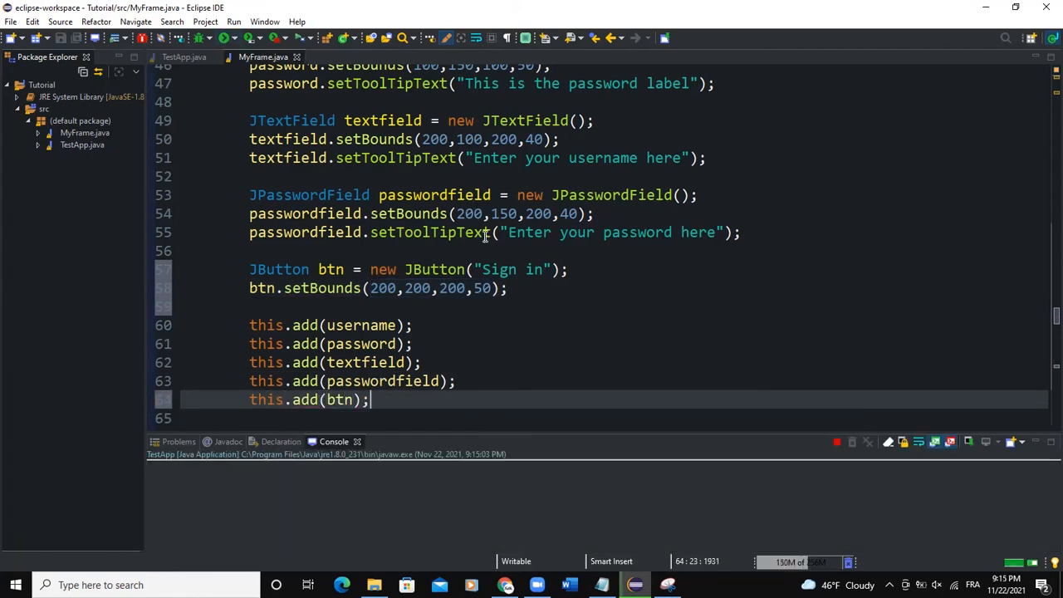
Step: Run the program to see the Sign in button, then close the login window
{"action": "left_click", "coordinate": [233, 38]}
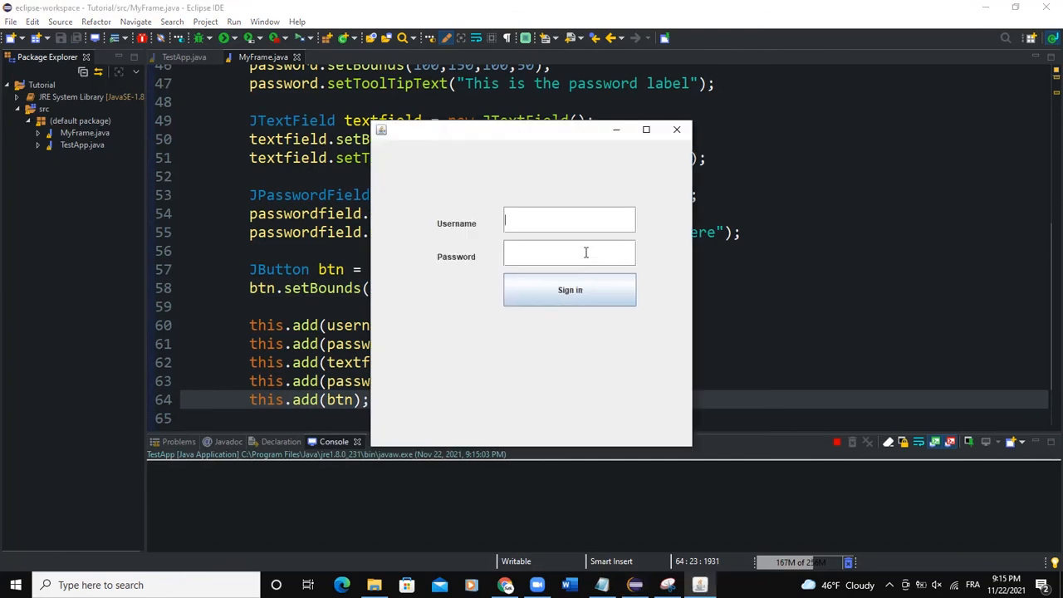
{"action": "mouse_move", "coordinate": [676, 129]}
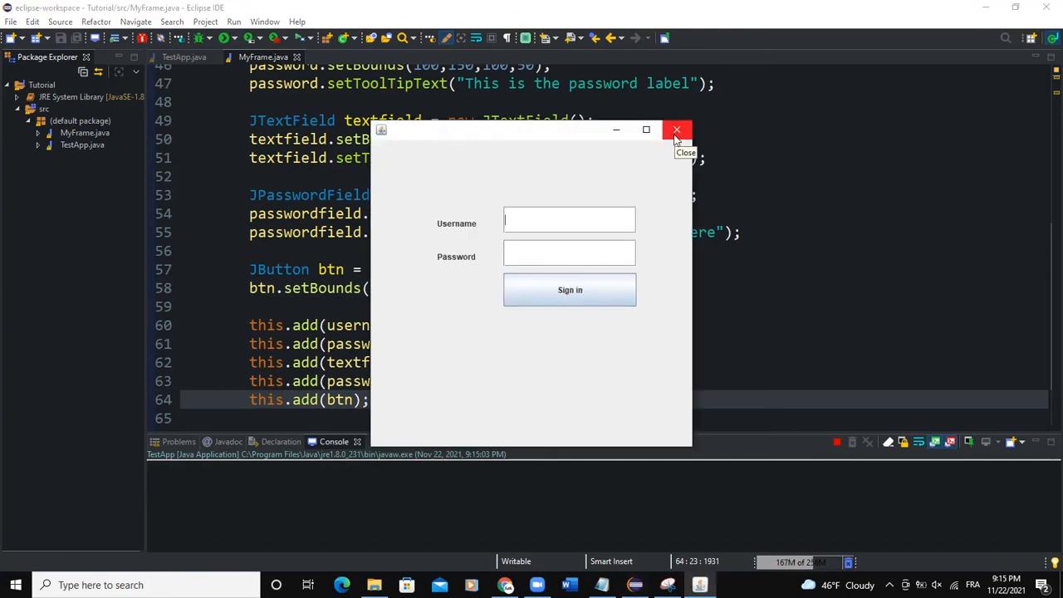
{"action": "left_click", "coordinate": [677, 130]}
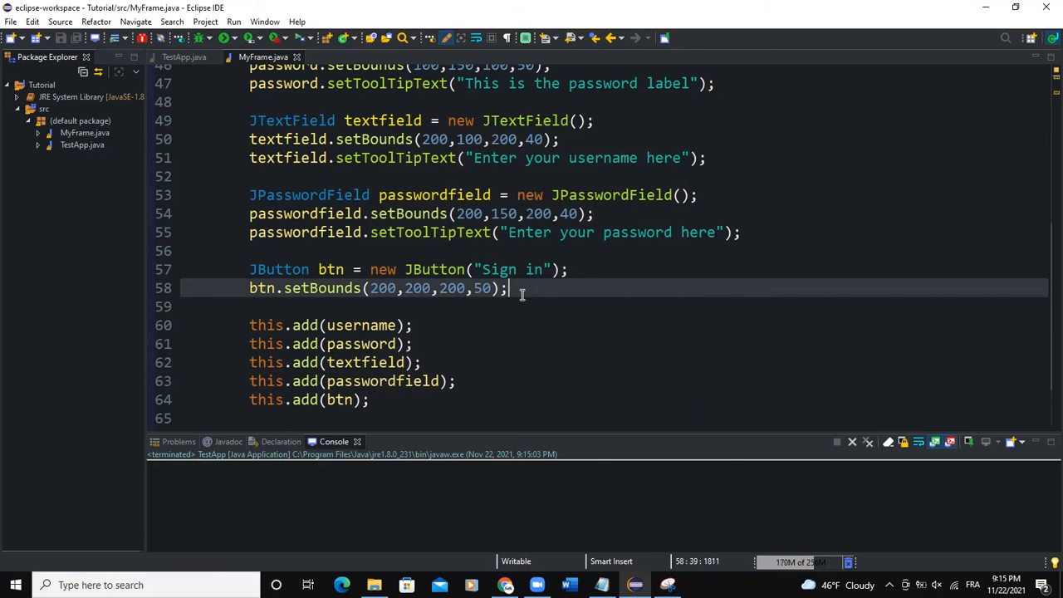
Step: Set the button tooltip to "Click the button to sign in" and run to test it
{"action": "type", "text": "btn"}
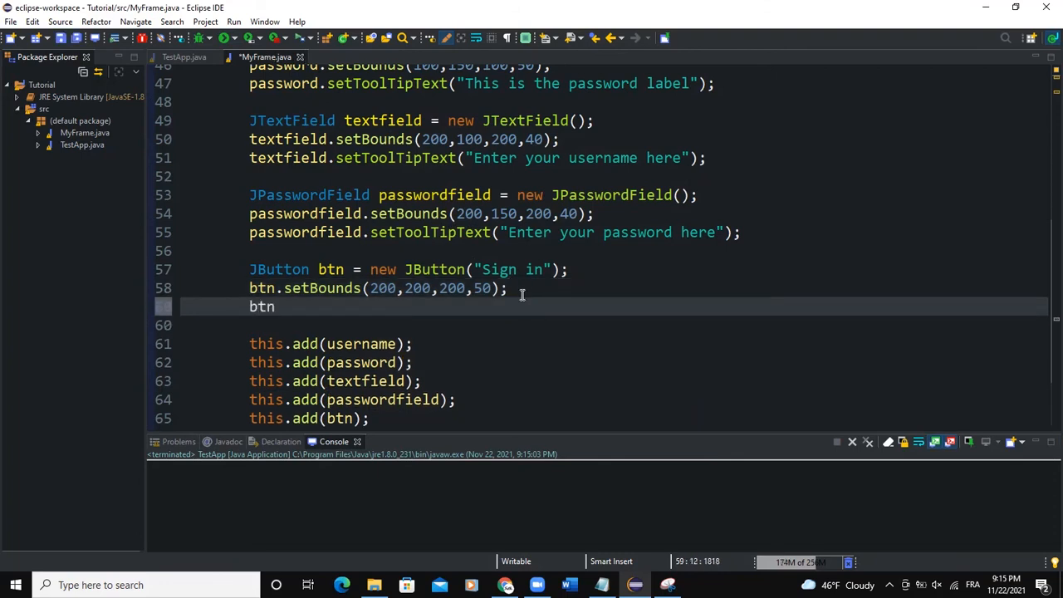
{"action": "type", "text": ".setToolTipText(\");"}
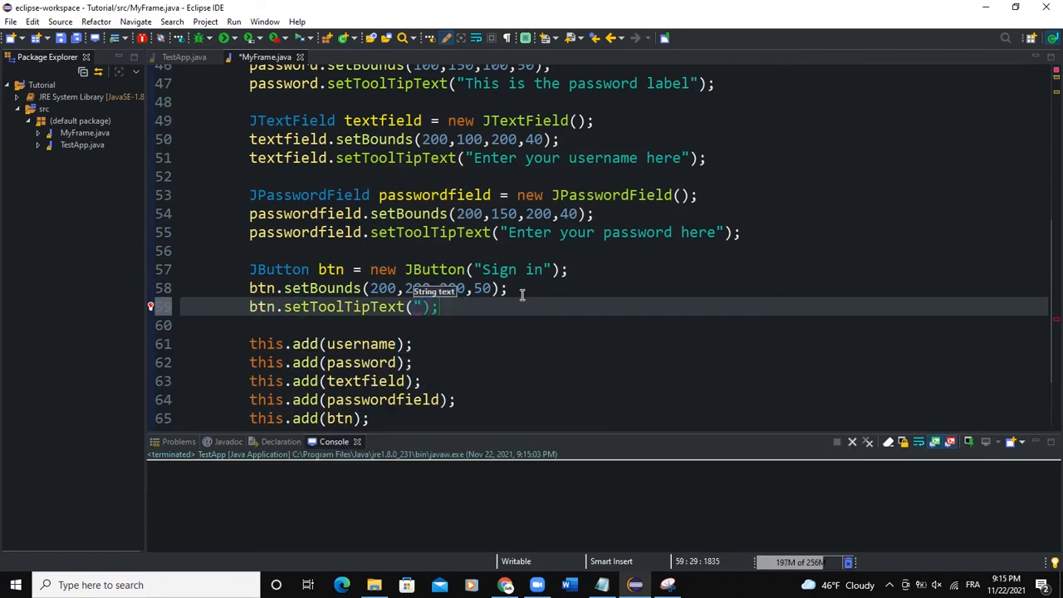
{"action": "type", "text": "Click the button to"}
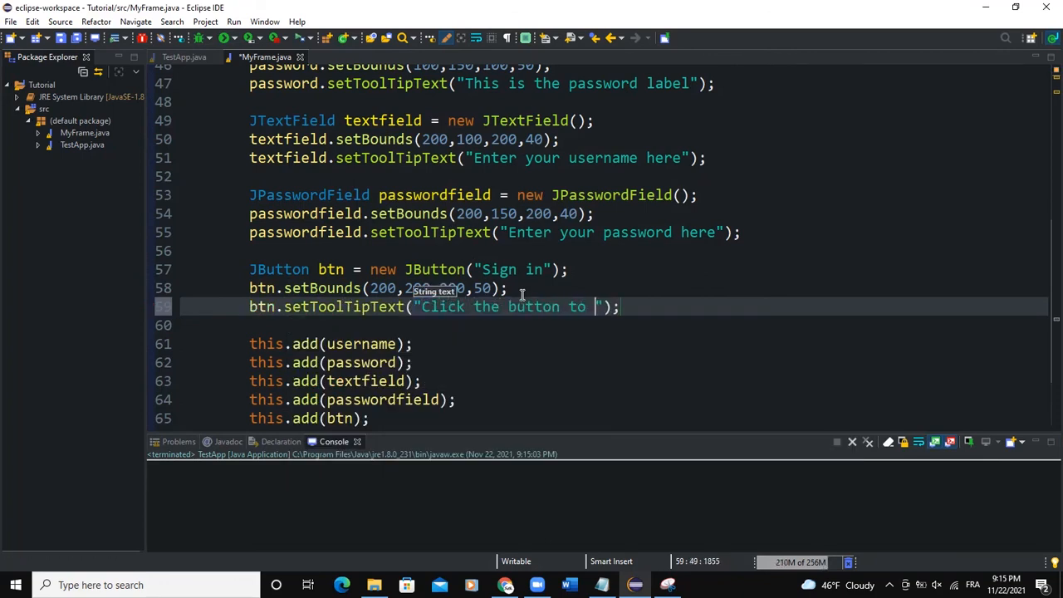
{"action": "type", "text": "sign in"}
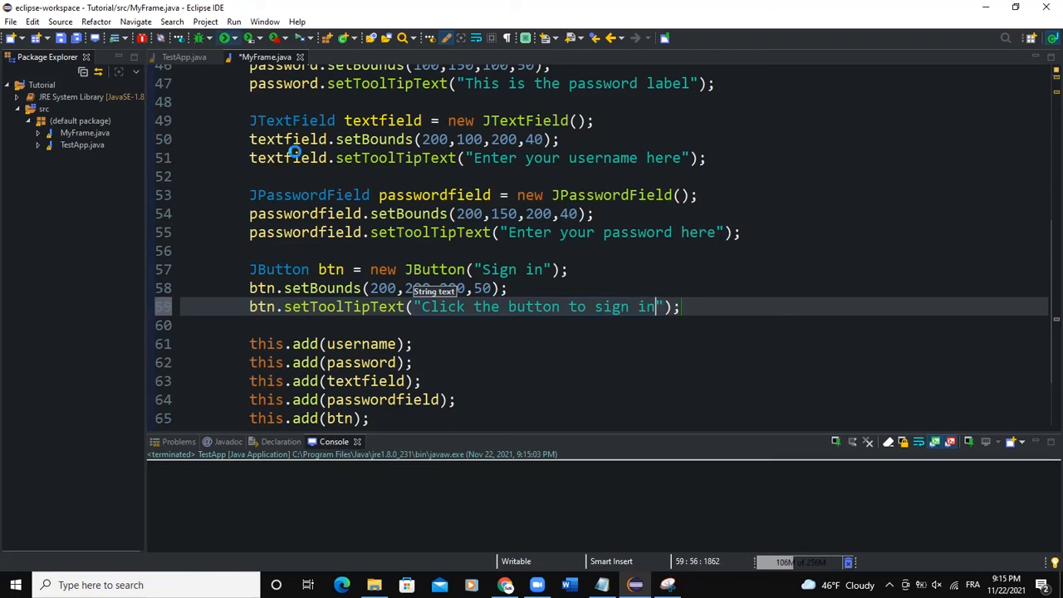
{"action": "left_click", "coordinate": [234, 37]}
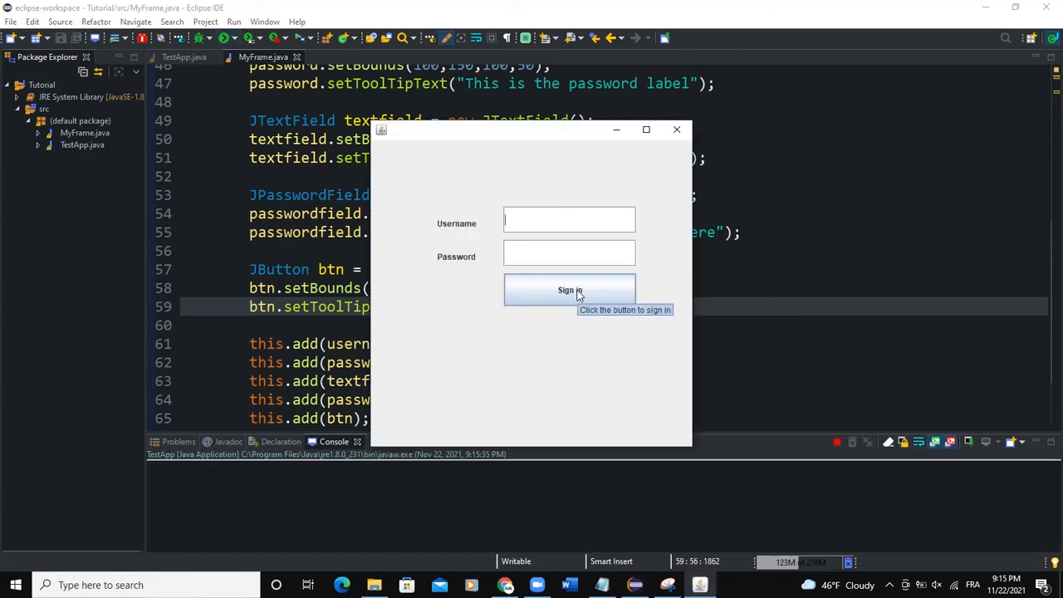
{"action": "mouse_move", "coordinate": [676, 131]}
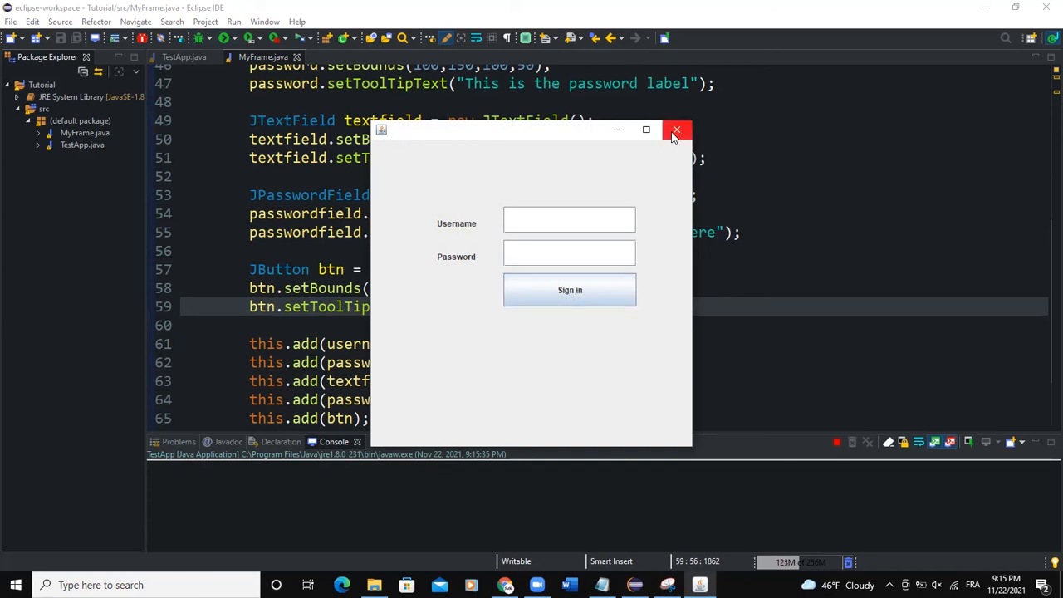